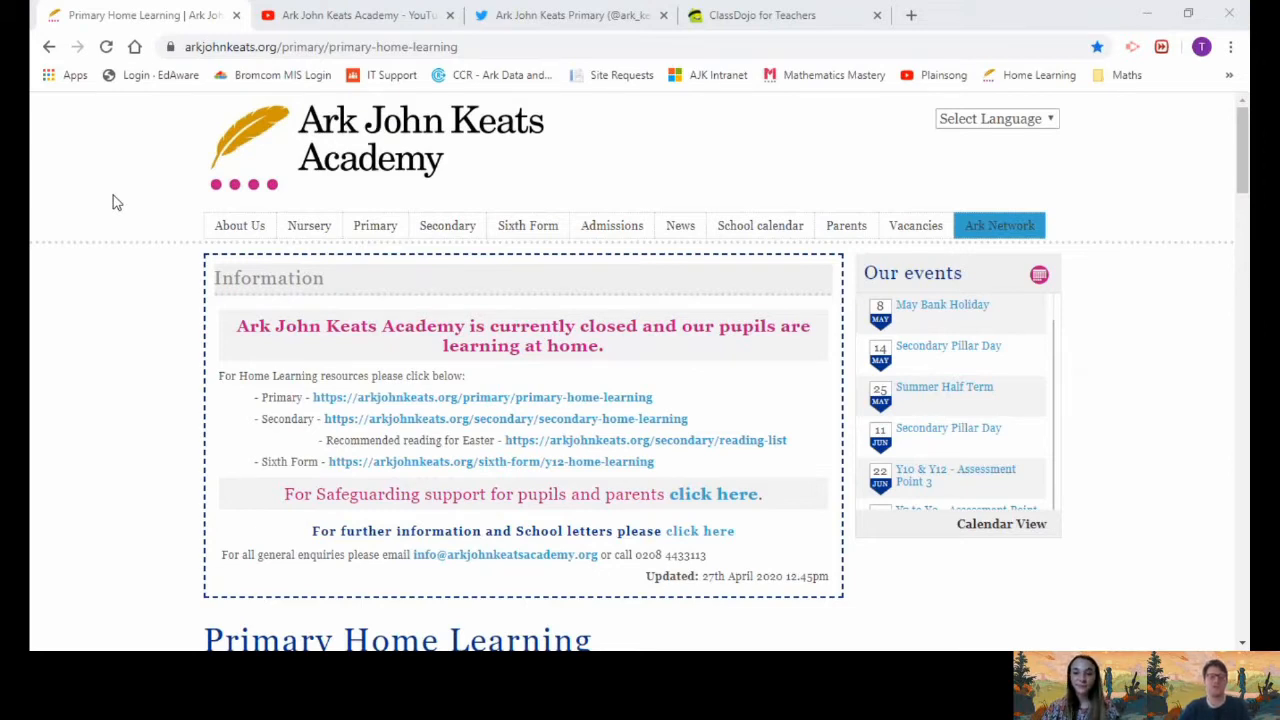
{"action": "mouse_move", "coordinate": [188, 186]}
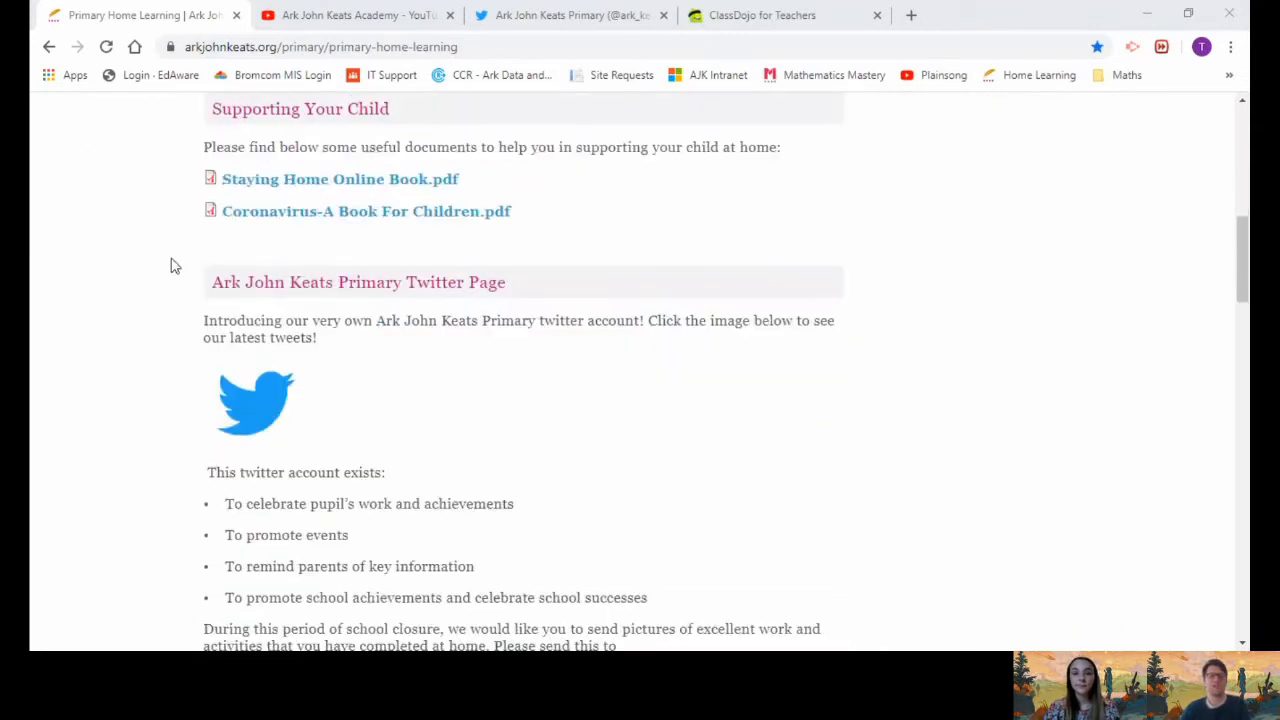
Scroll the Primary Home Learning page past the support documents to the Twitter section
{"action": "scroll", "scroll_direction": "up", "scroll_amount": 3}
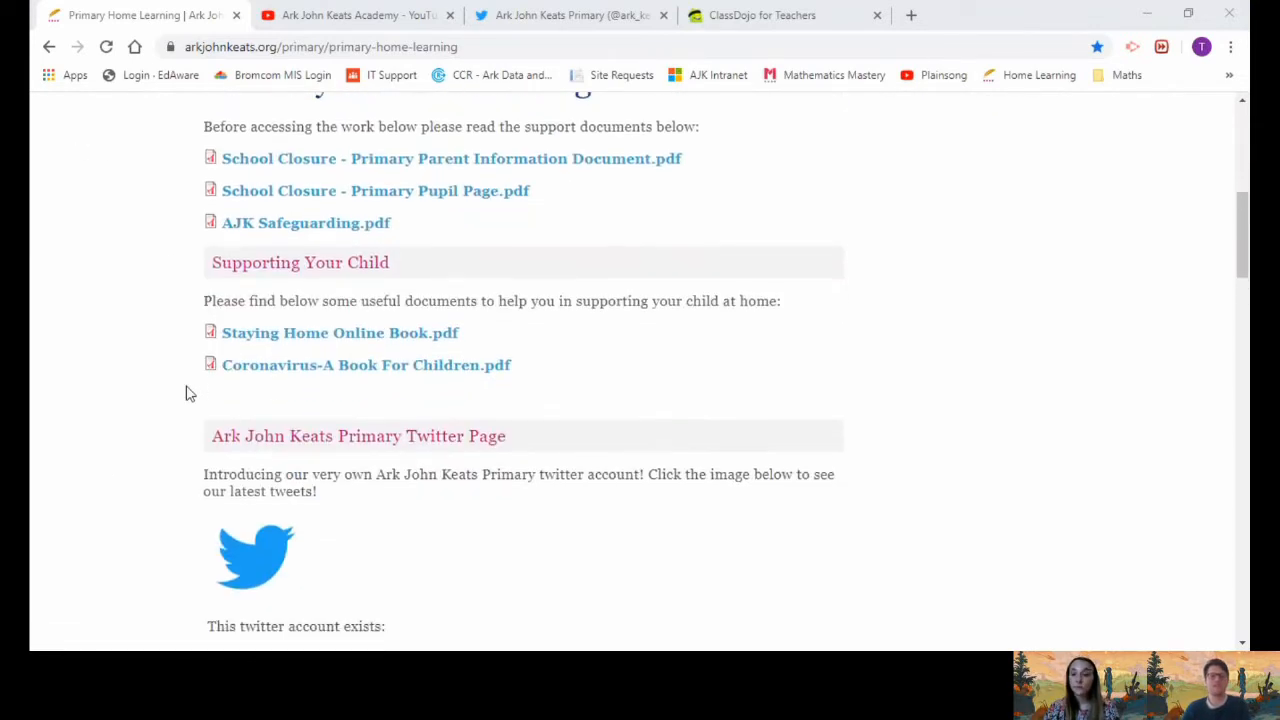
{"action": "scroll", "scroll_direction": "down", "scroll_amount": 3}
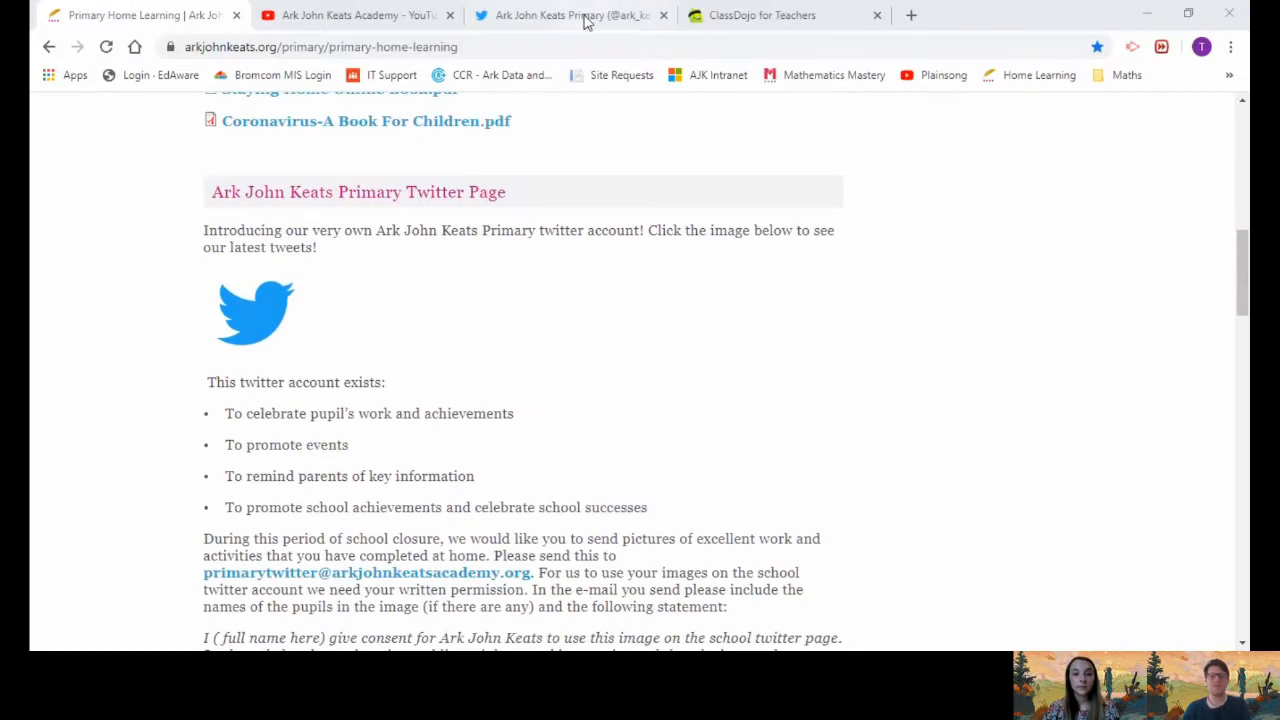
{"action": "mouse_move", "coordinate": [544, 32]}
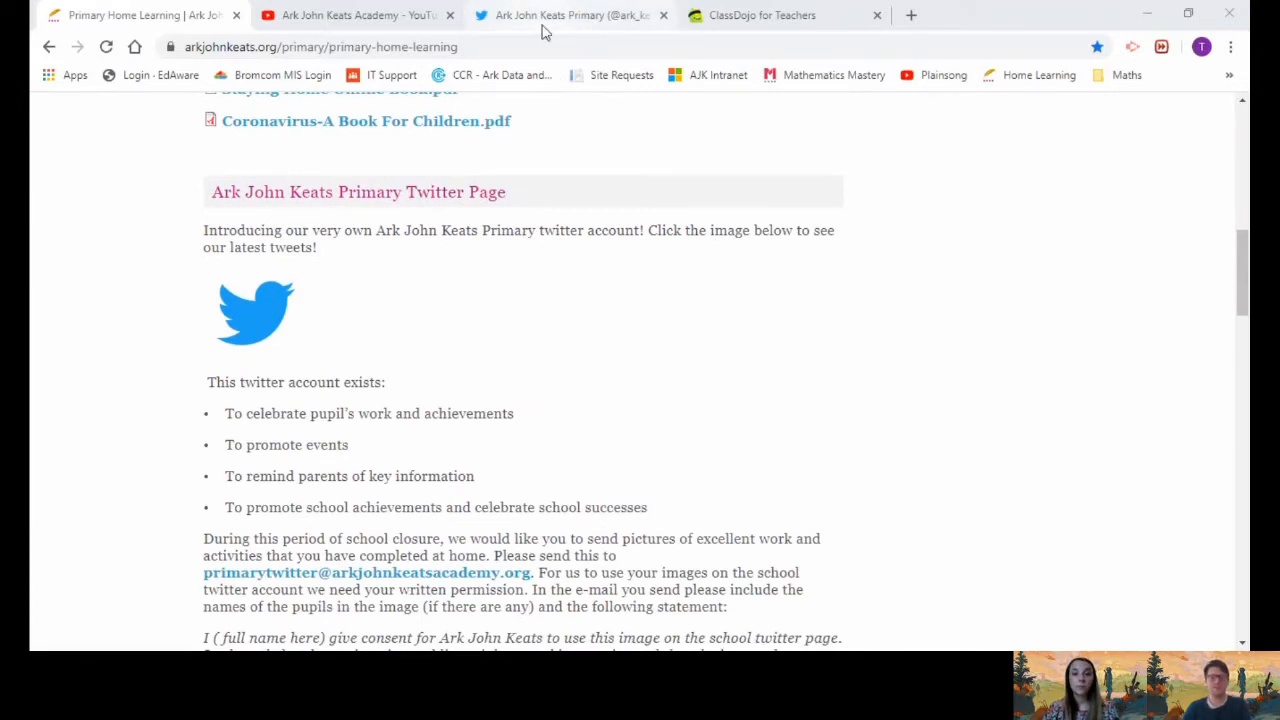
Browse the Ark John Keats Primary Twitter feed of recent pupil posts
{"action": "left_click", "coordinate": [256, 312]}
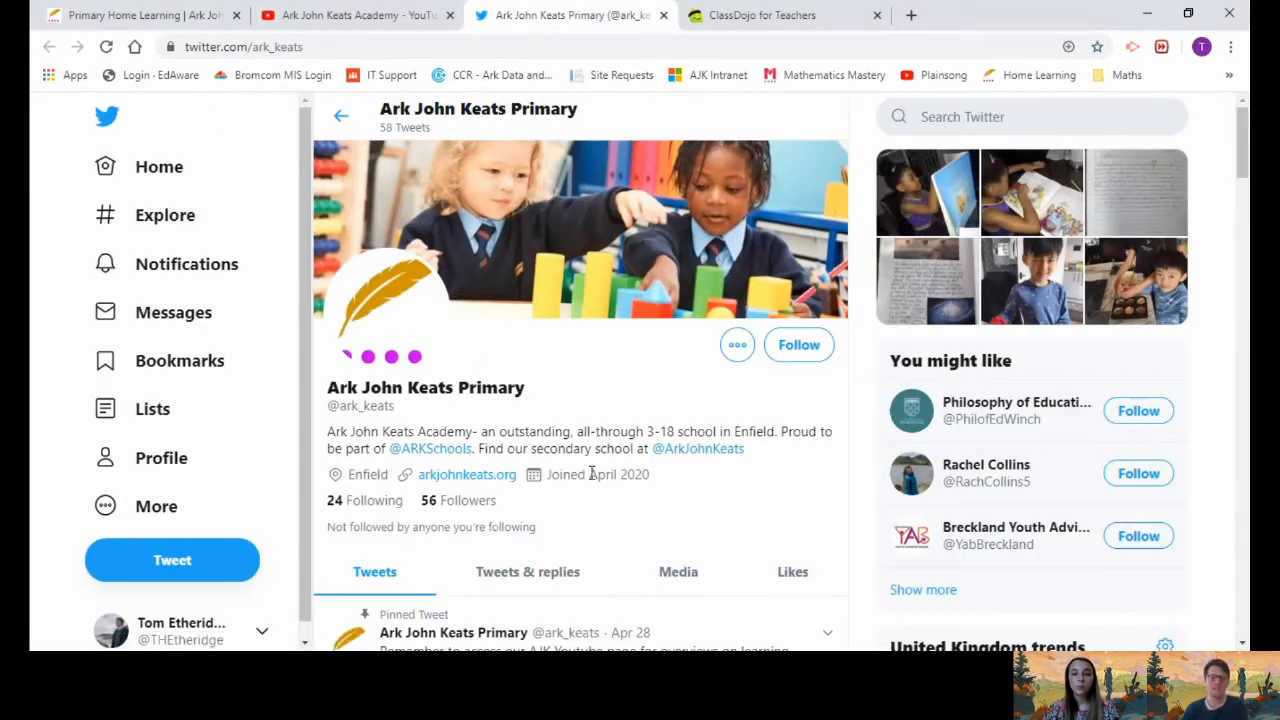
{"action": "scroll", "scroll_direction": "down", "scroll_amount": 3}
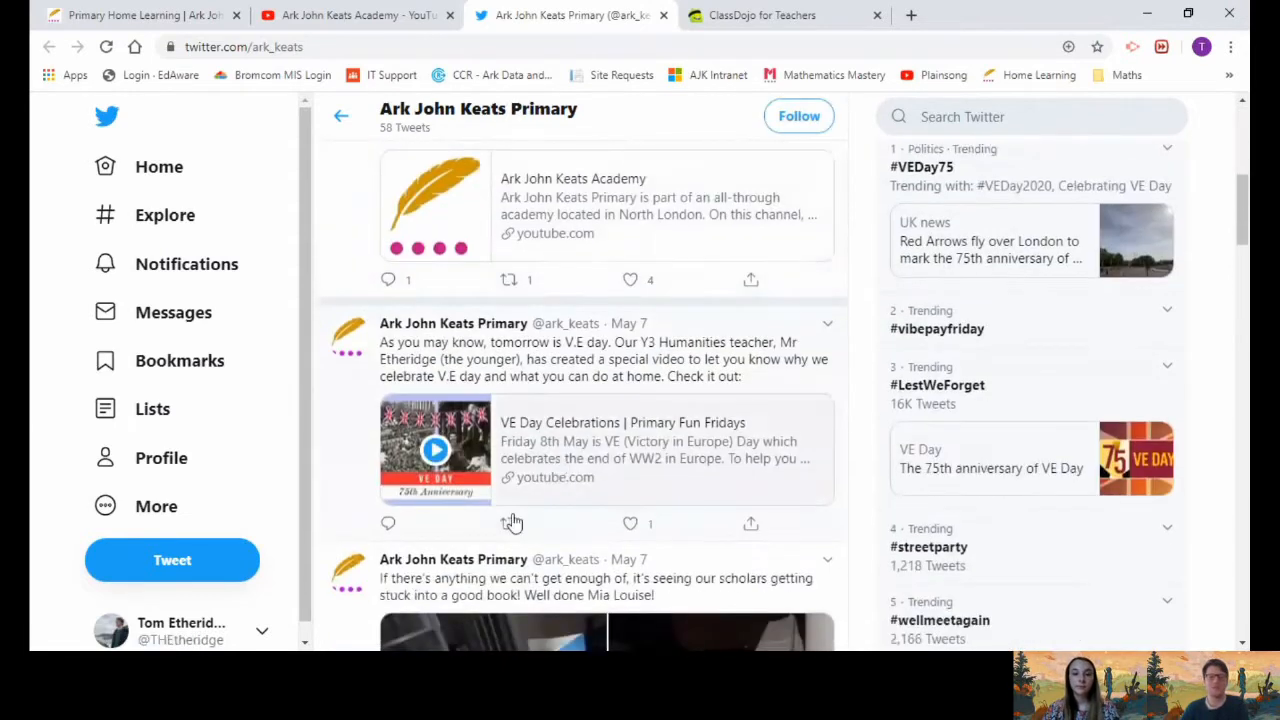
{"action": "scroll", "scroll_direction": "down", "scroll_amount": 3}
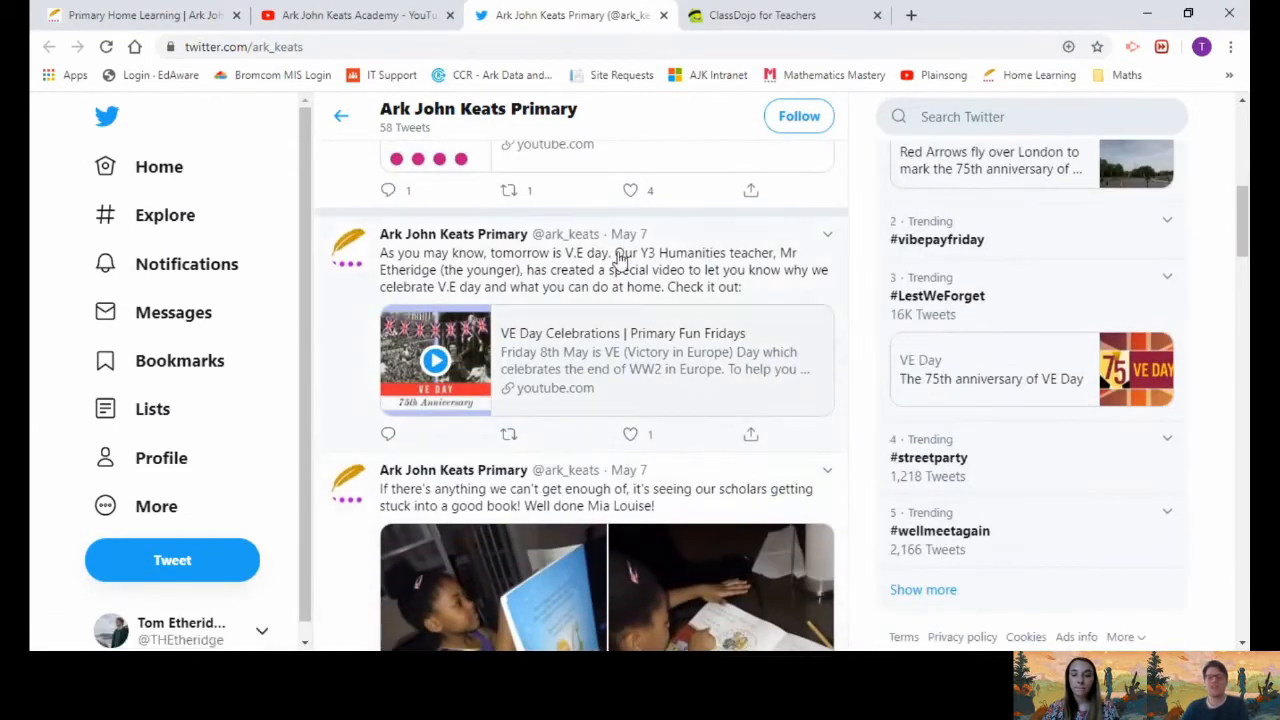
{"action": "scroll", "scroll_direction": "down", "scroll_amount": 3}
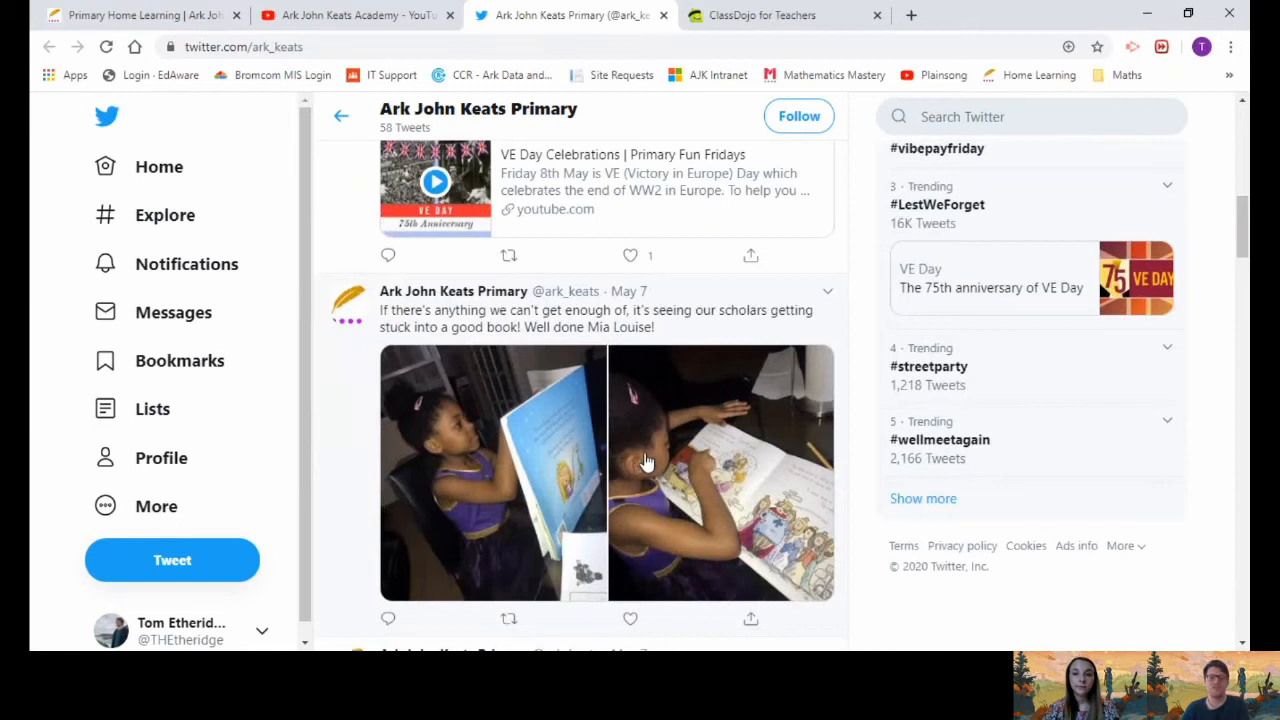
{"action": "scroll", "scroll_direction": "down", "scroll_amount": 3}
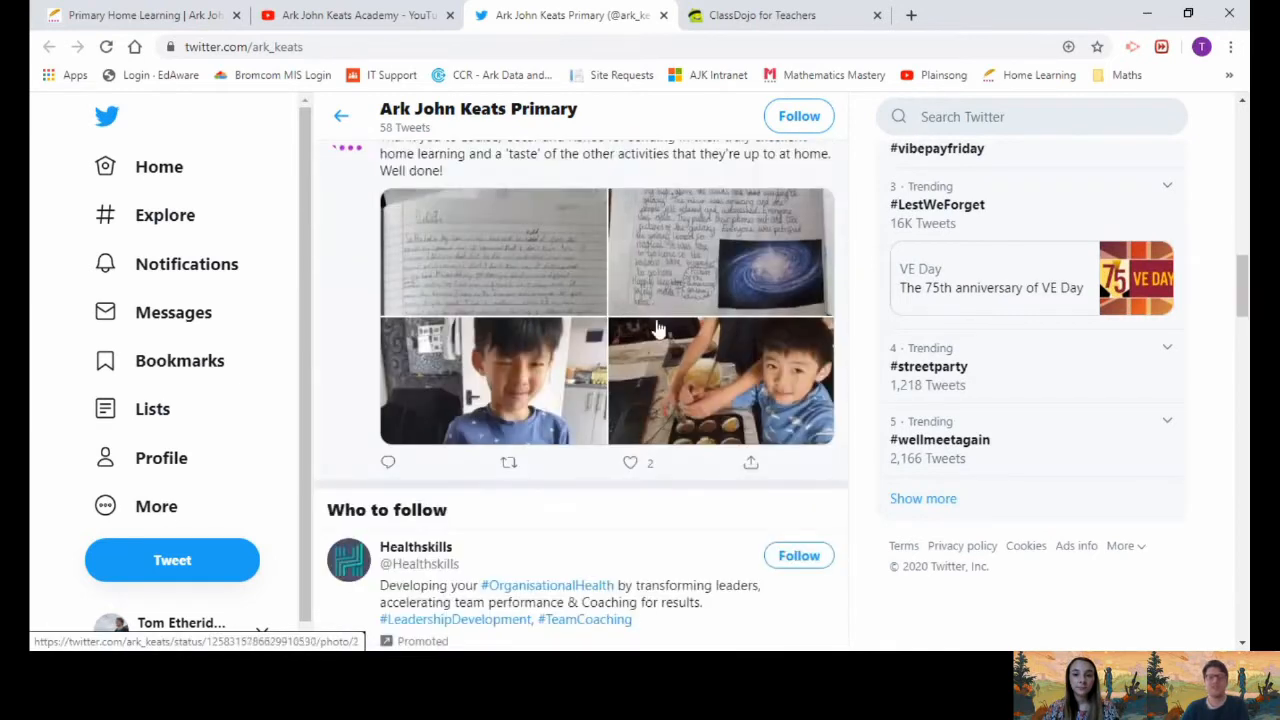
{"action": "scroll", "scroll_direction": "down", "scroll_amount": 3}
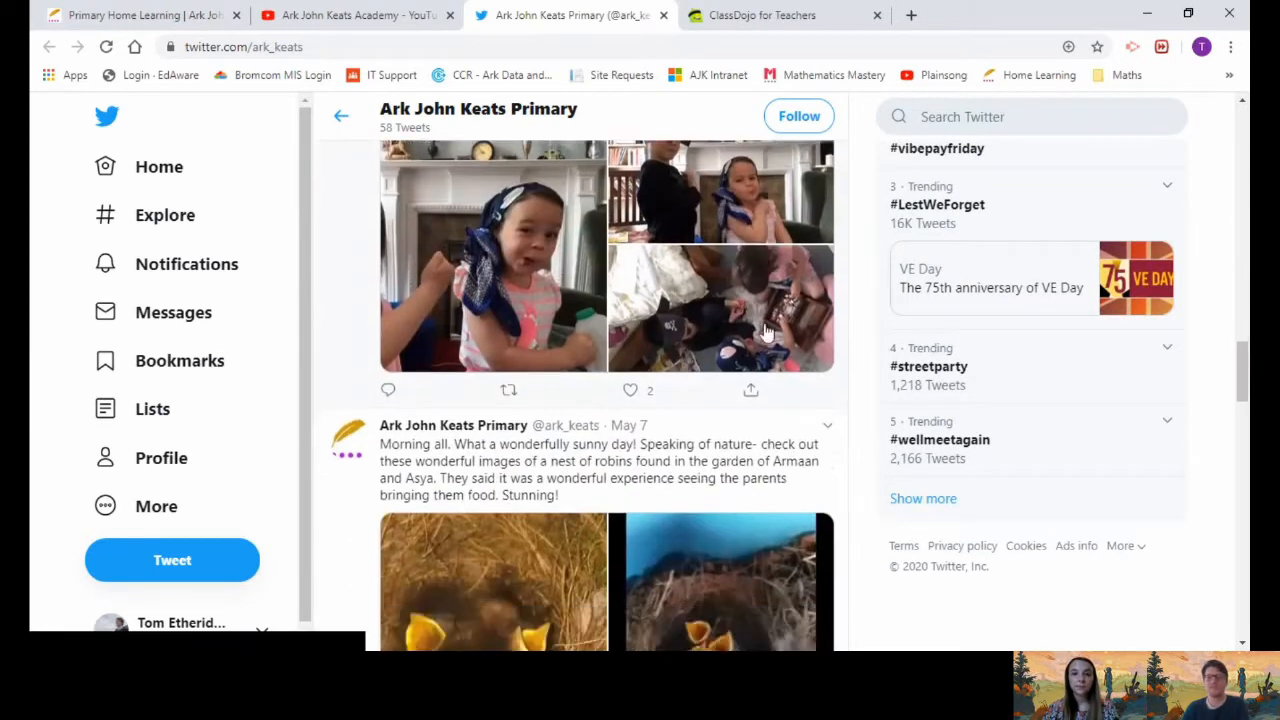
{"action": "scroll", "scroll_direction": "down", "scroll_amount": 3}
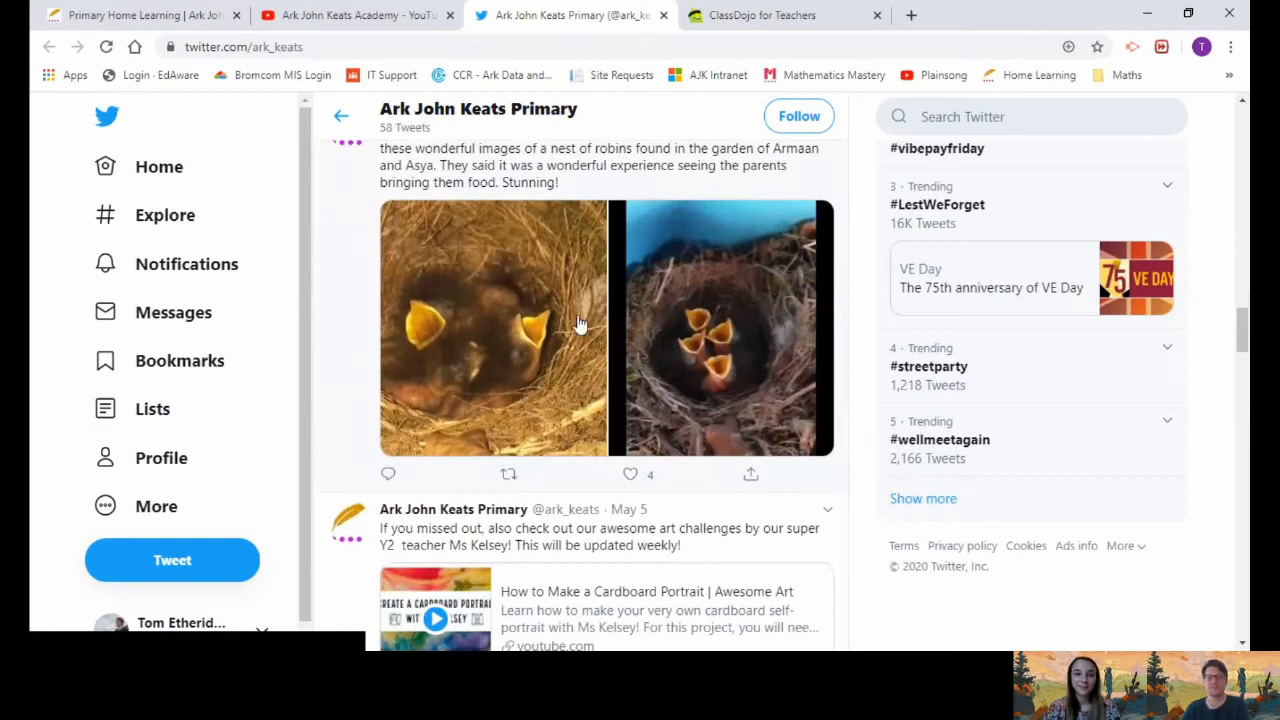
{"action": "scroll", "scroll_direction": "down", "scroll_amount": 3}
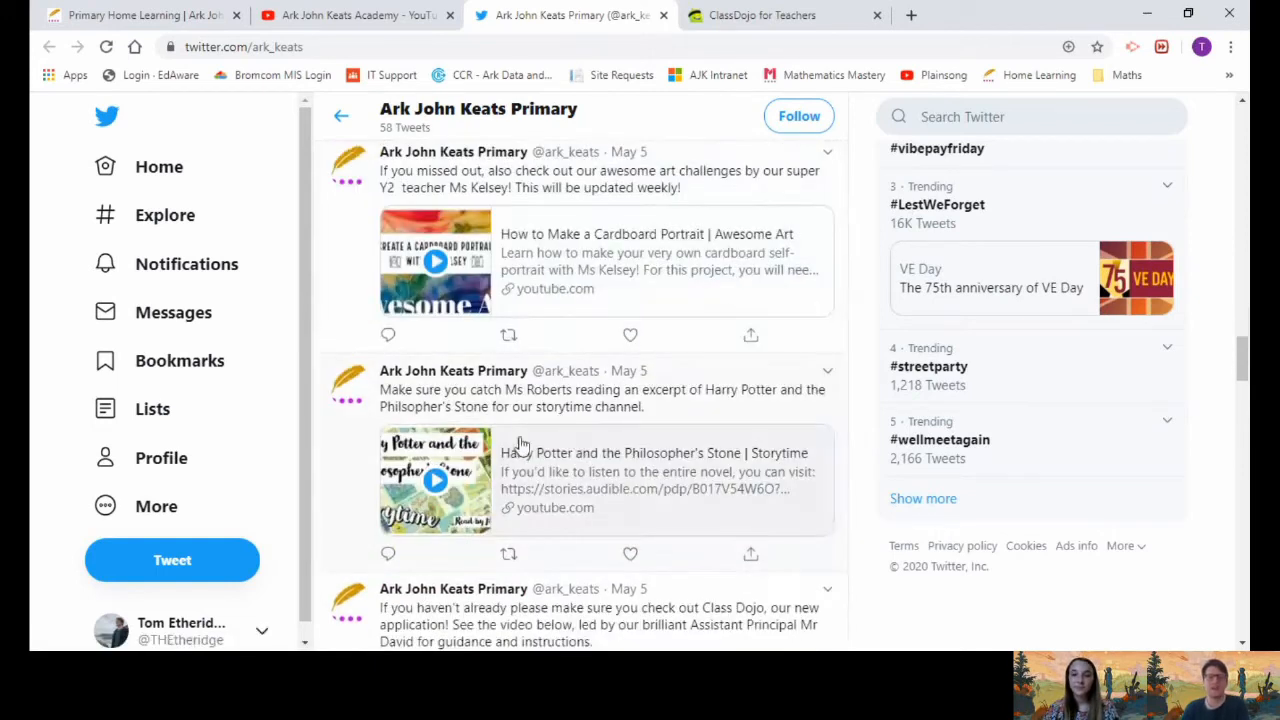
{"action": "scroll", "scroll_direction": "down", "scroll_amount": 3}
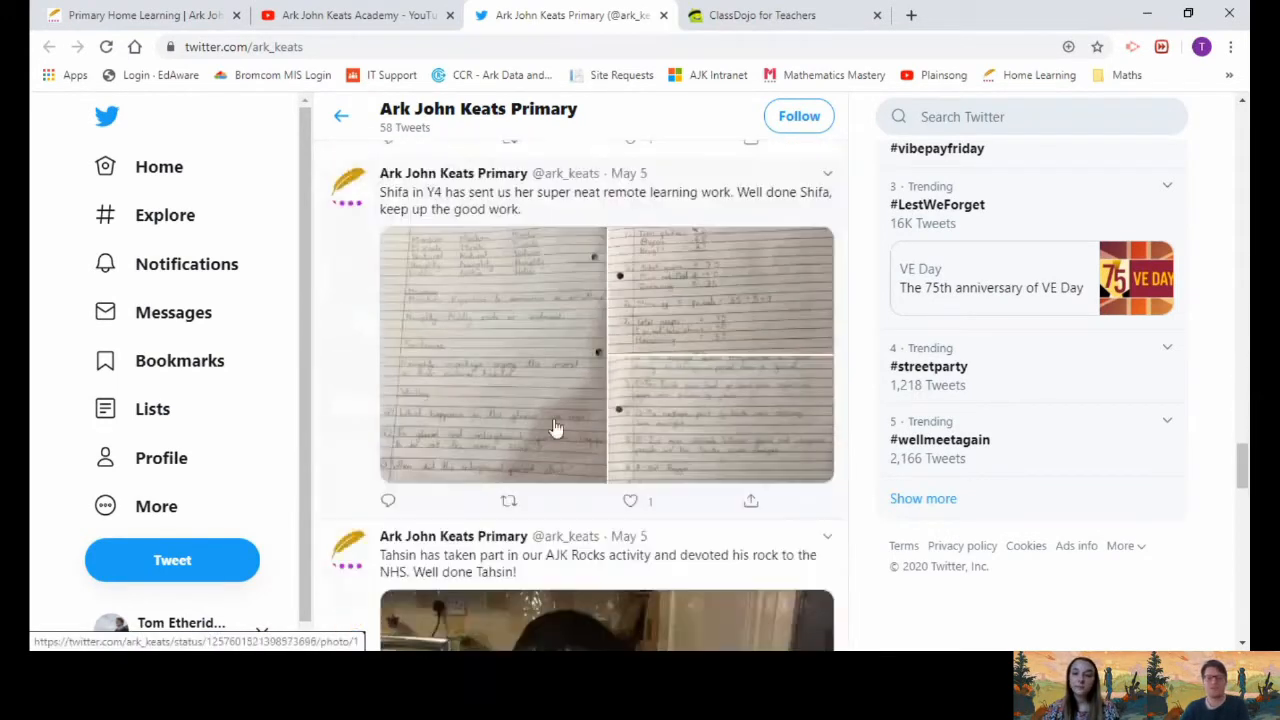
{"action": "scroll", "scroll_direction": "down", "scroll_amount": 3}
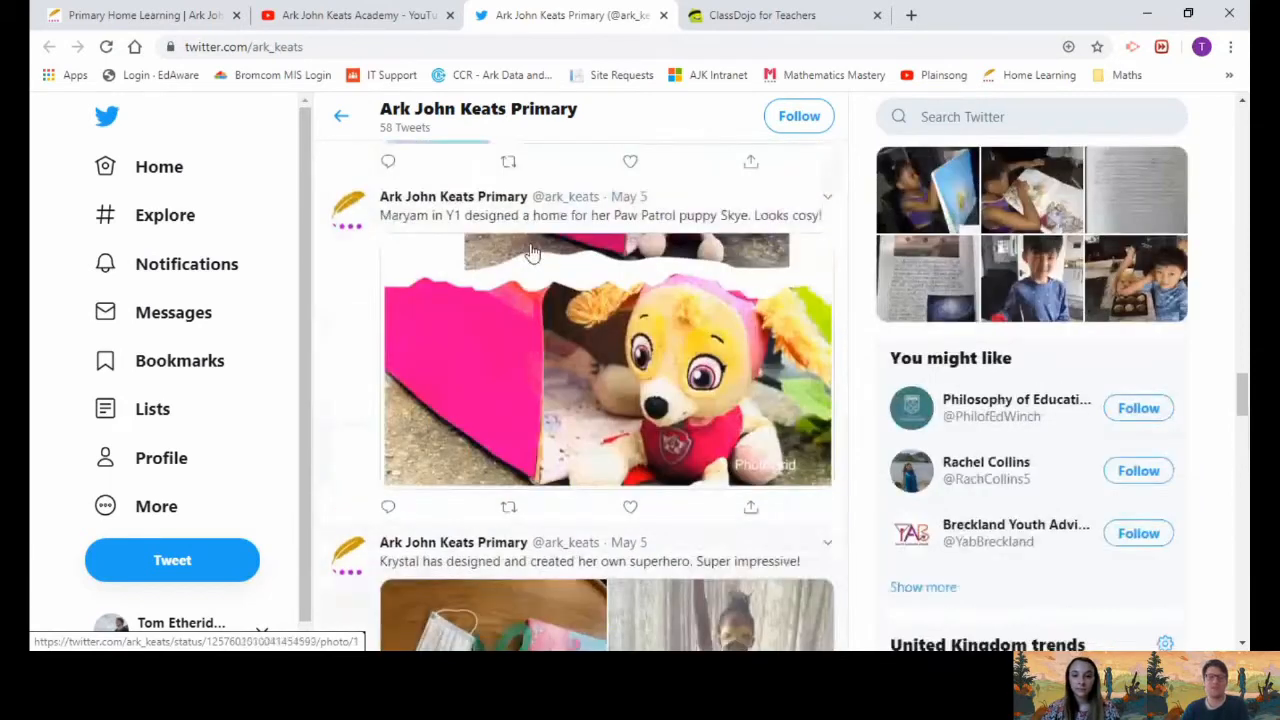
{"action": "scroll", "scroll_direction": "down", "scroll_amount": 3}
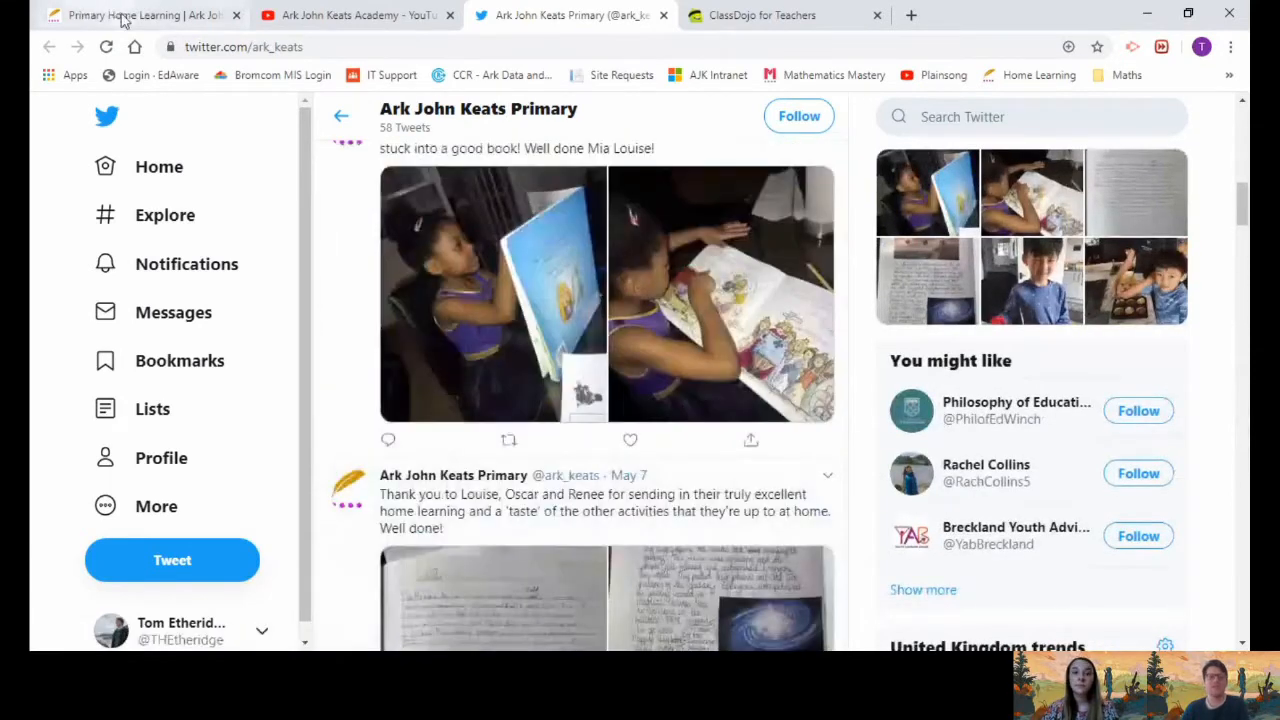
Return to the Primary Home Learning page and scroll to the AJK Primary YouTube section
{"action": "left_click", "coordinate": [140, 16]}
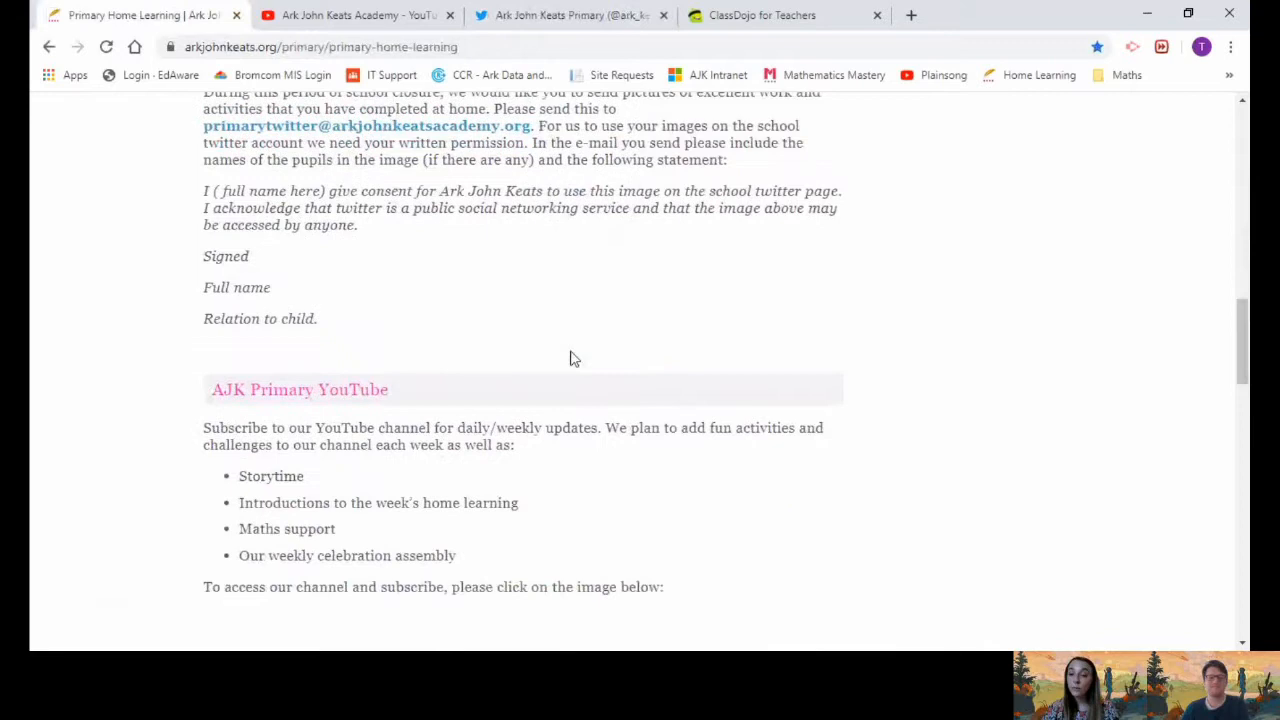
{"action": "scroll", "scroll_direction": "down", "scroll_amount": 3}
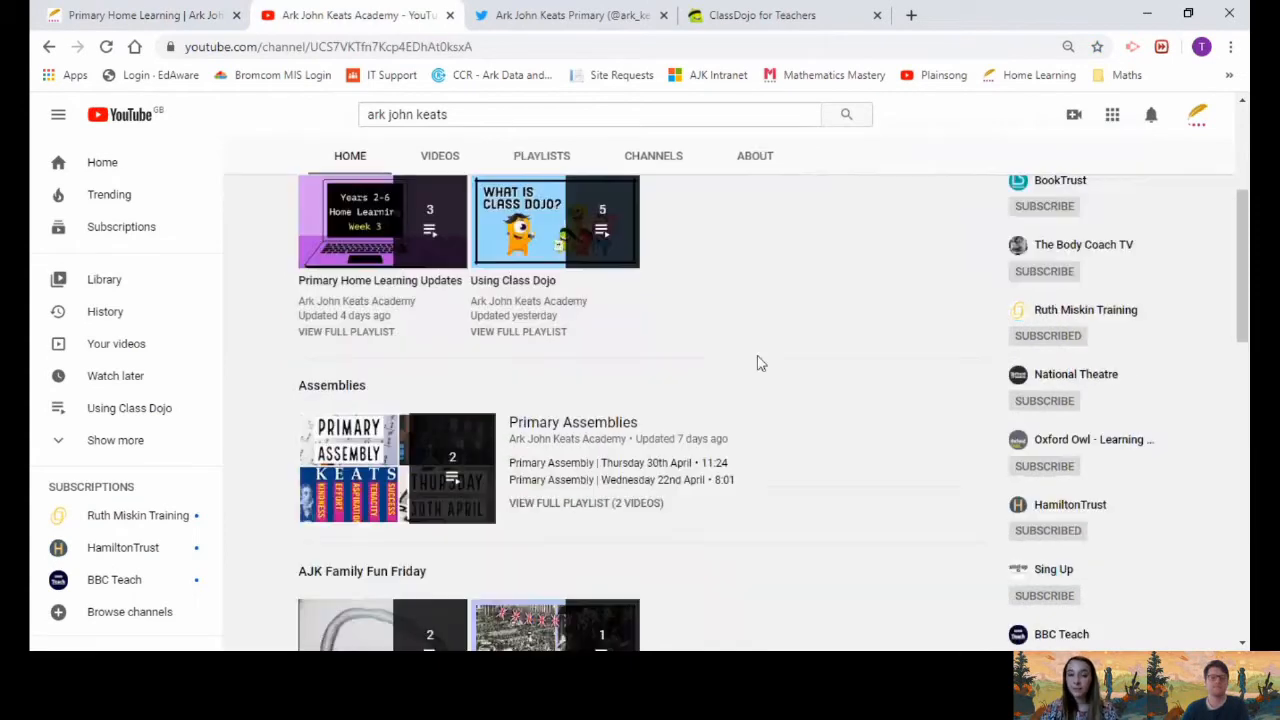
Scroll the Ark John Keats Academy YouTube channel to the Primary Assemblies and Family Fun Friday playlists
{"action": "scroll", "scroll_direction": "down", "scroll_amount": 3}
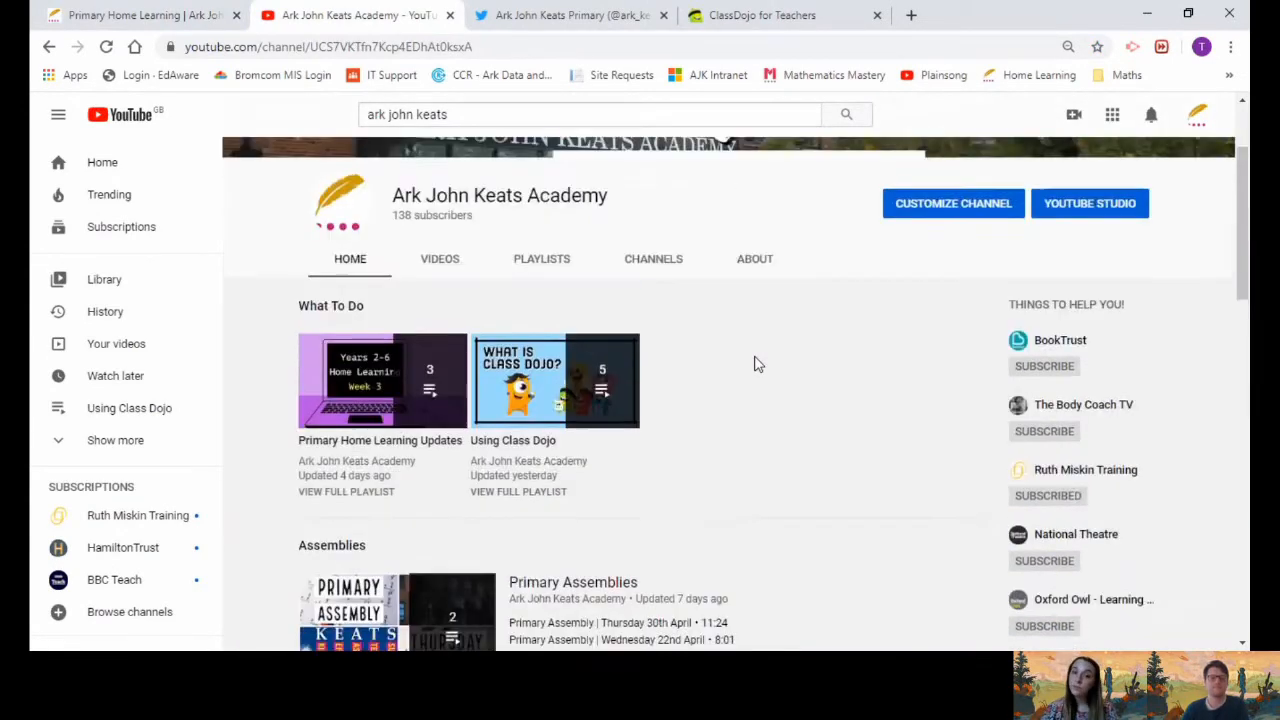
{"action": "scroll", "scroll_direction": "down", "scroll_amount": 3}
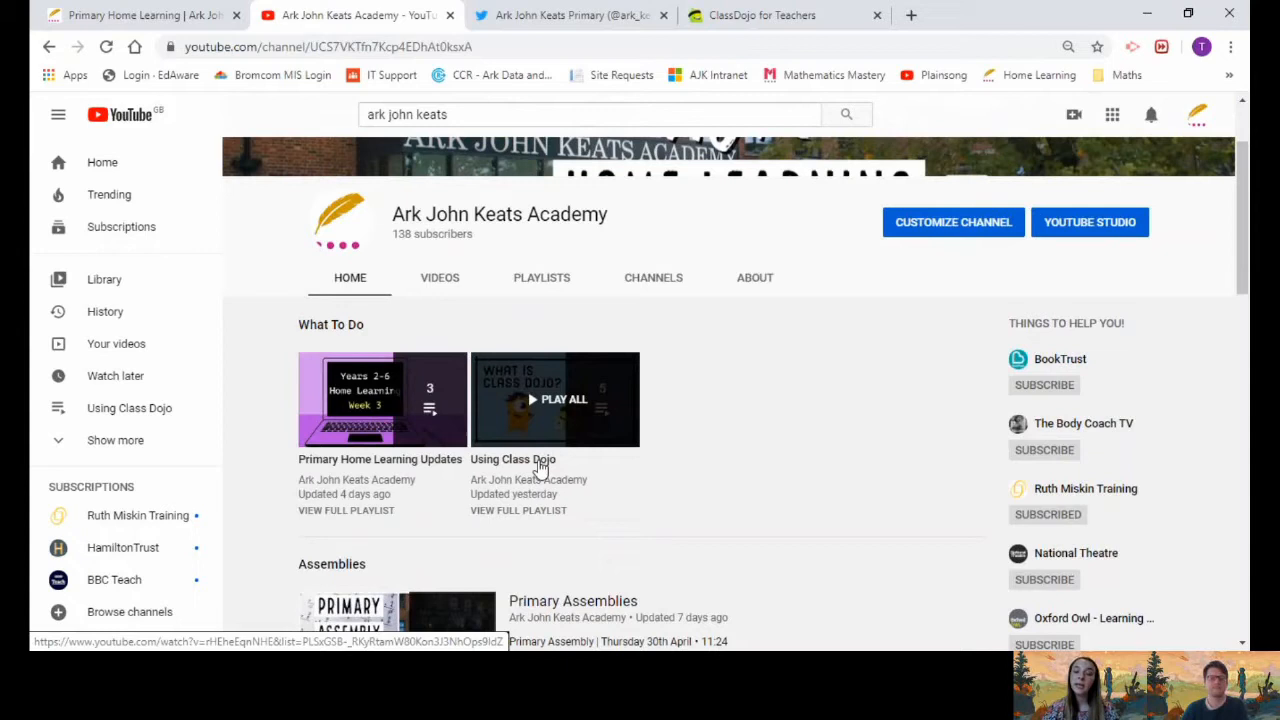
{"action": "scroll", "scroll_direction": "down", "scroll_amount": 3}
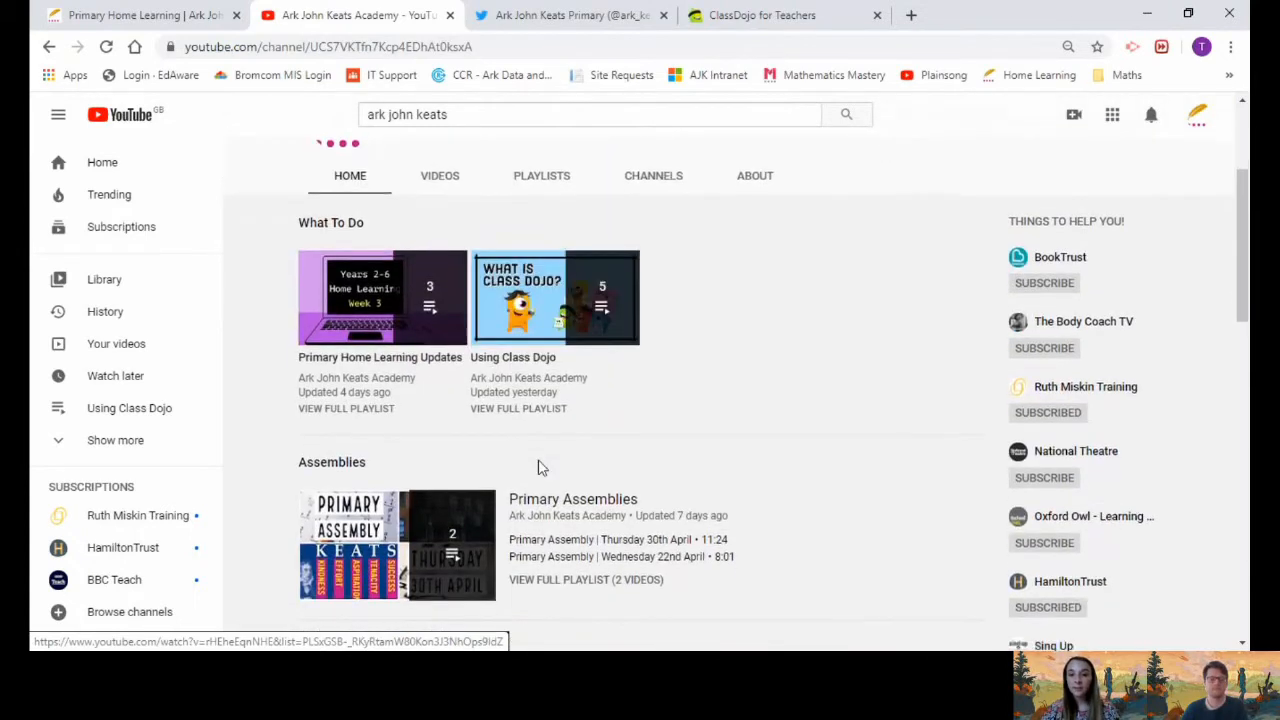
{"action": "scroll", "scroll_direction": "down", "scroll_amount": 3}
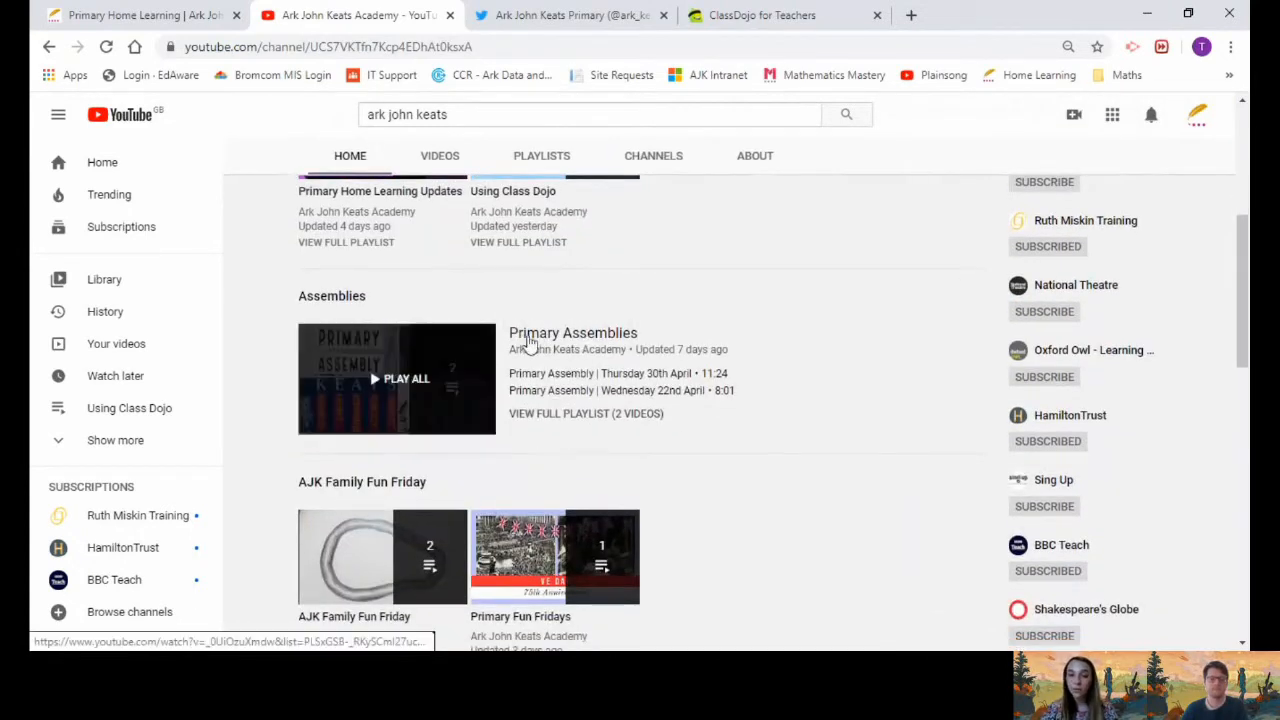
{"action": "scroll", "scroll_direction": "down", "scroll_amount": 3}
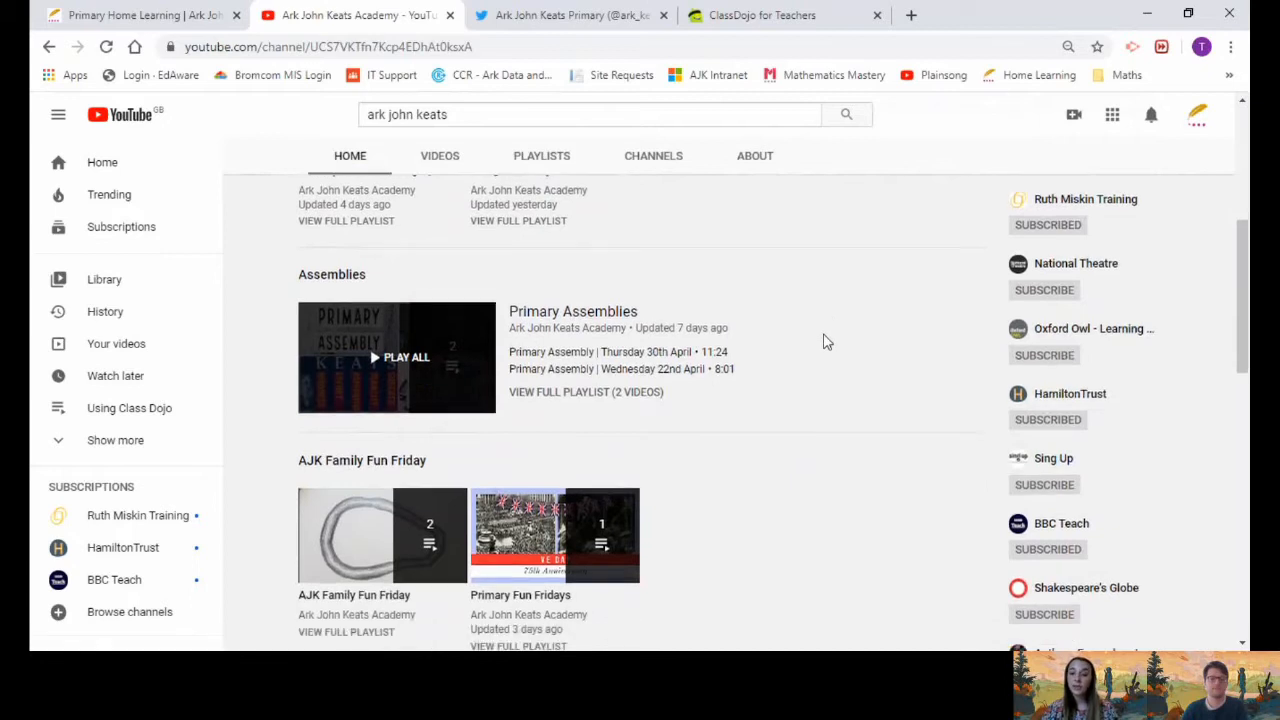
{"action": "scroll", "scroll_direction": "down", "scroll_amount": 3}
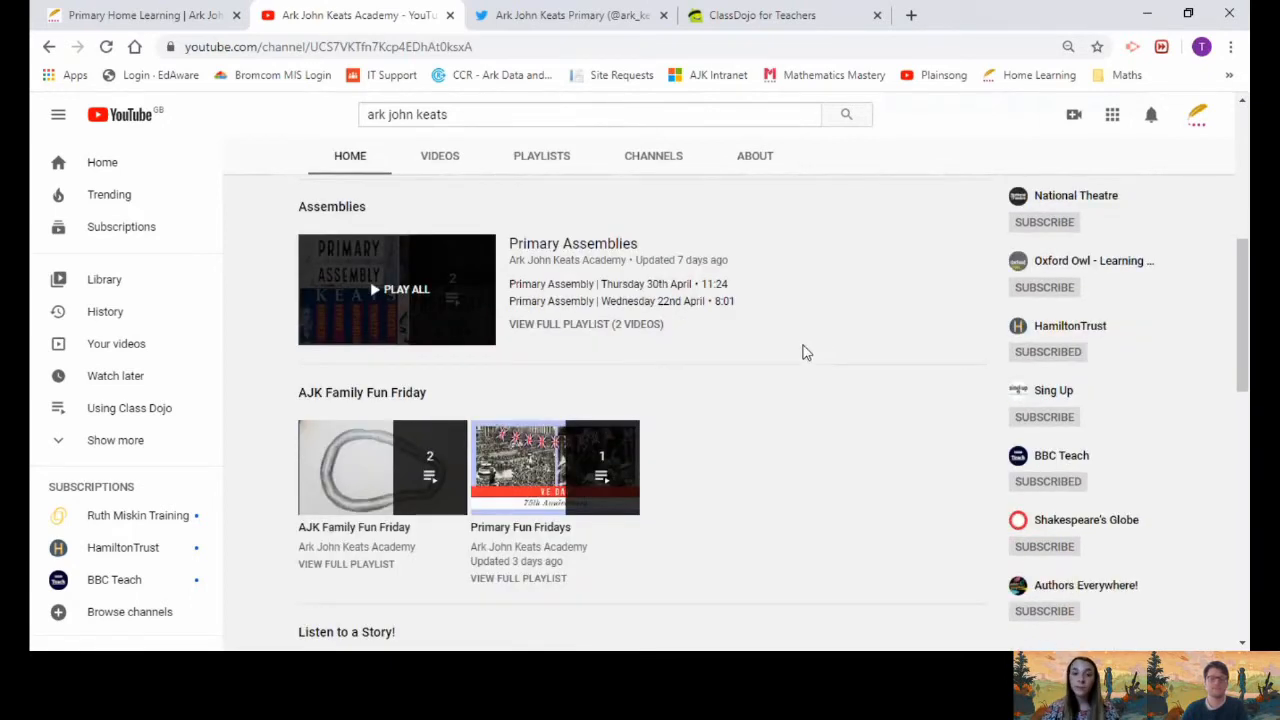
{"action": "mouse_move", "coordinate": [794, 348]}
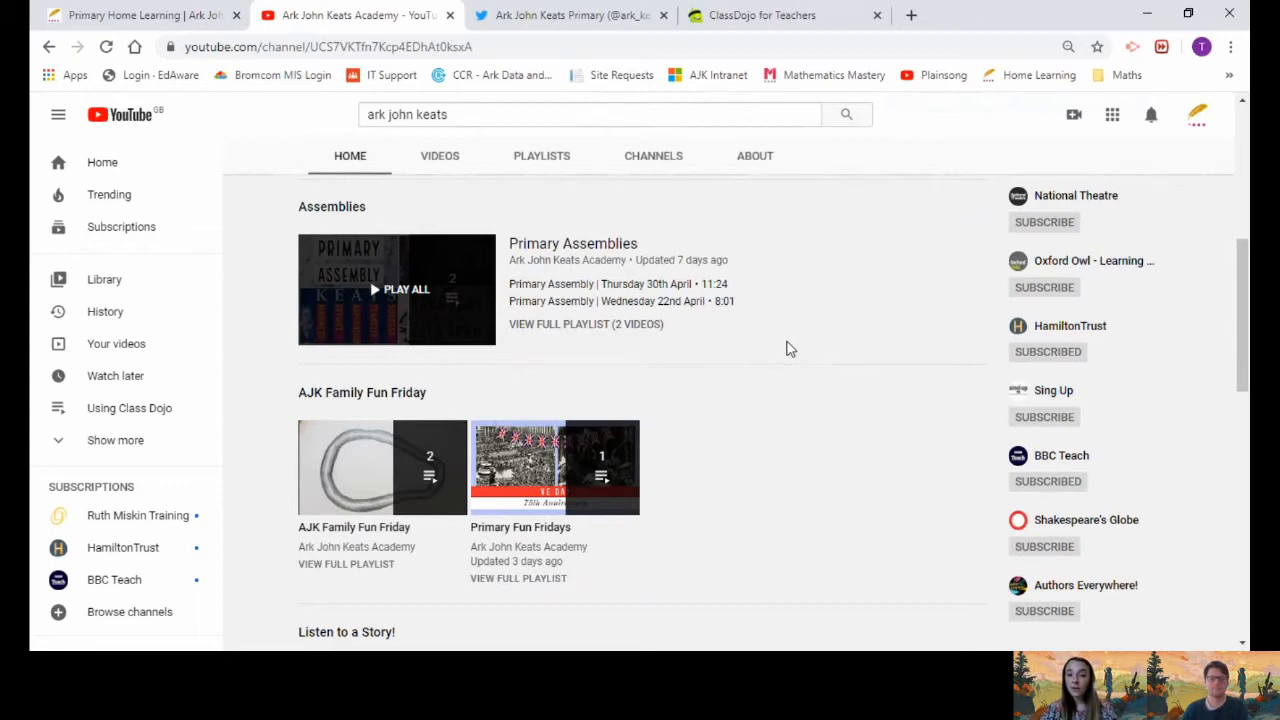
Scroll on to the AJK Family Fun Friday and Listen to a Story playlist shelves
{"action": "scroll", "scroll_direction": "down", "scroll_amount": 3}
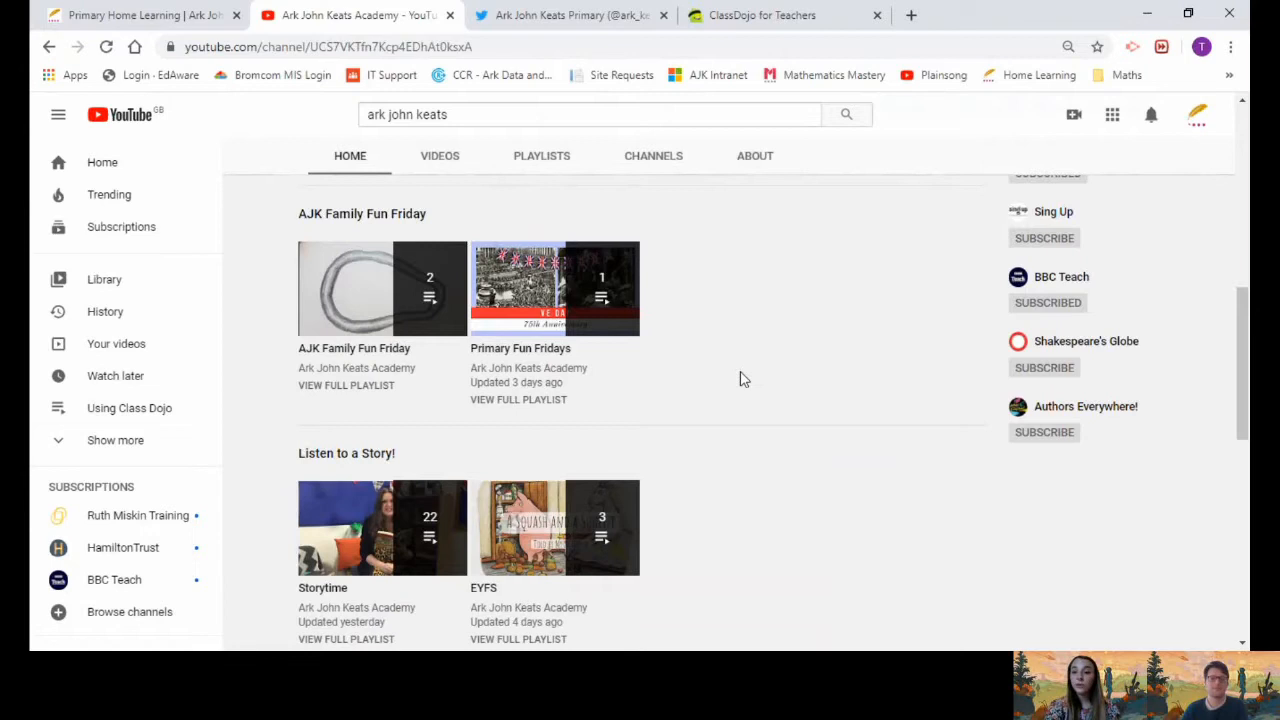
{"action": "mouse_move", "coordinate": [368, 402]}
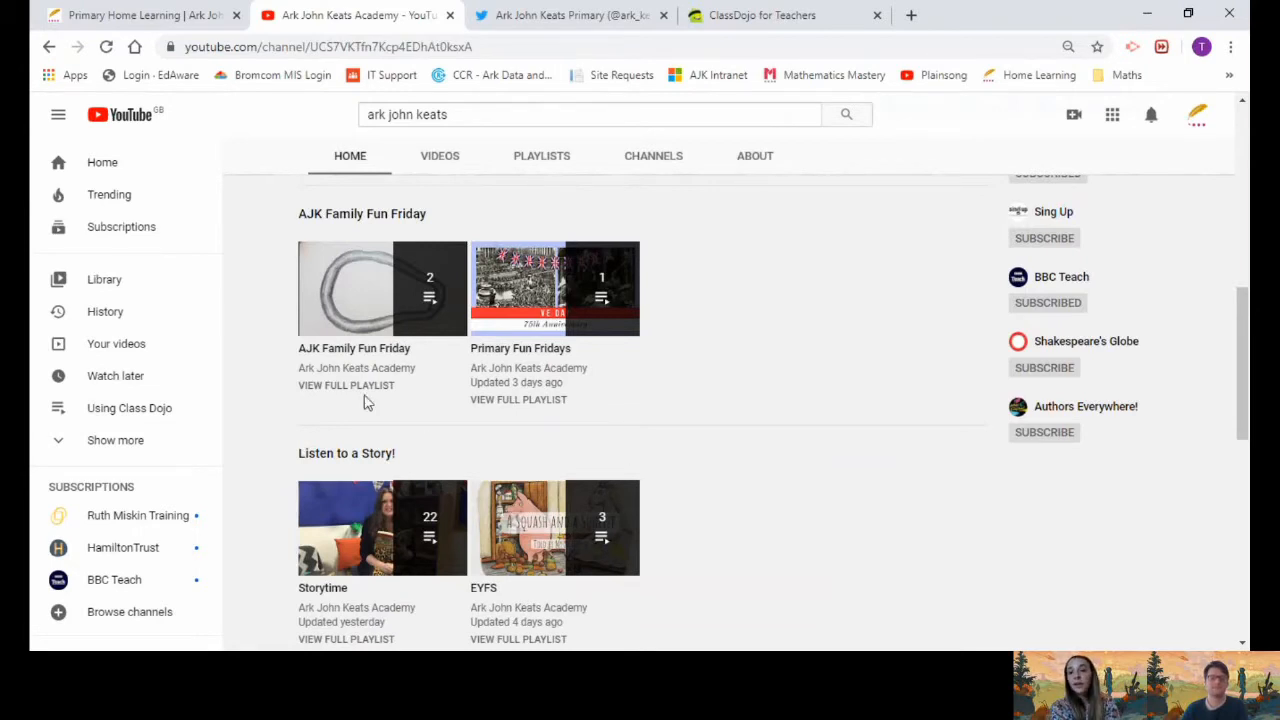
{"action": "mouse_move", "coordinate": [556, 288]}
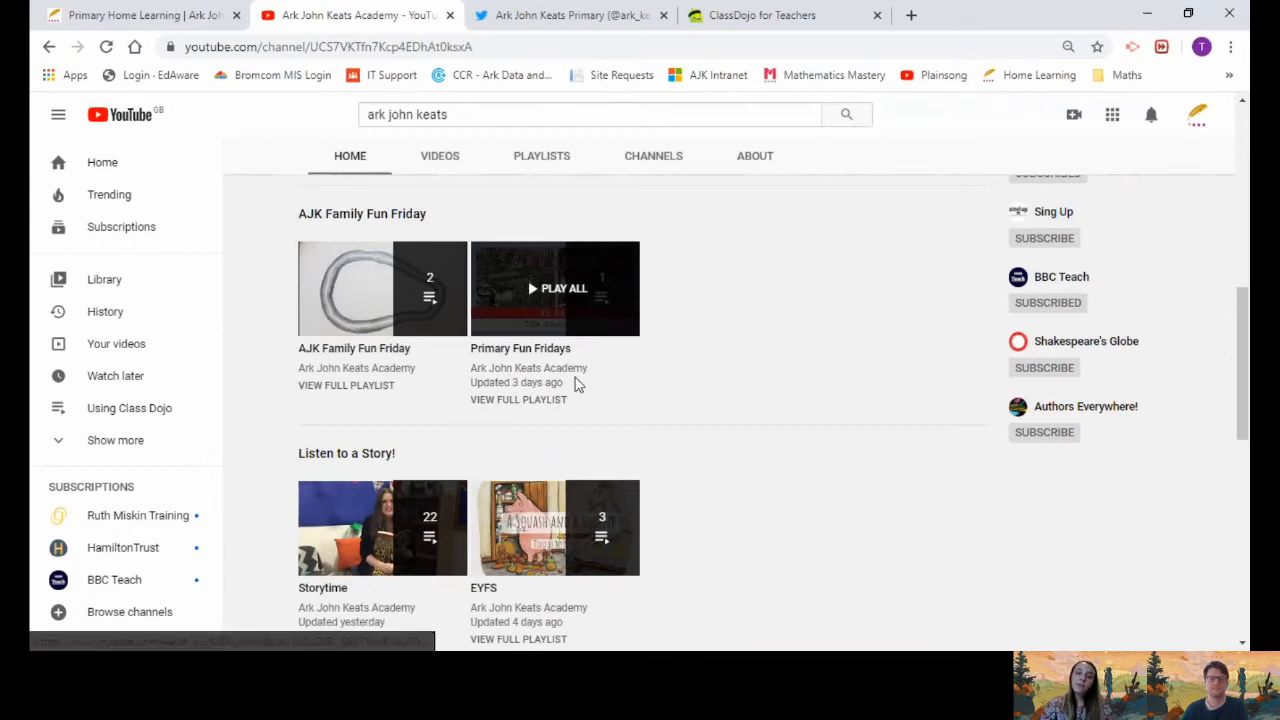
{"action": "mouse_move", "coordinate": [752, 350]}
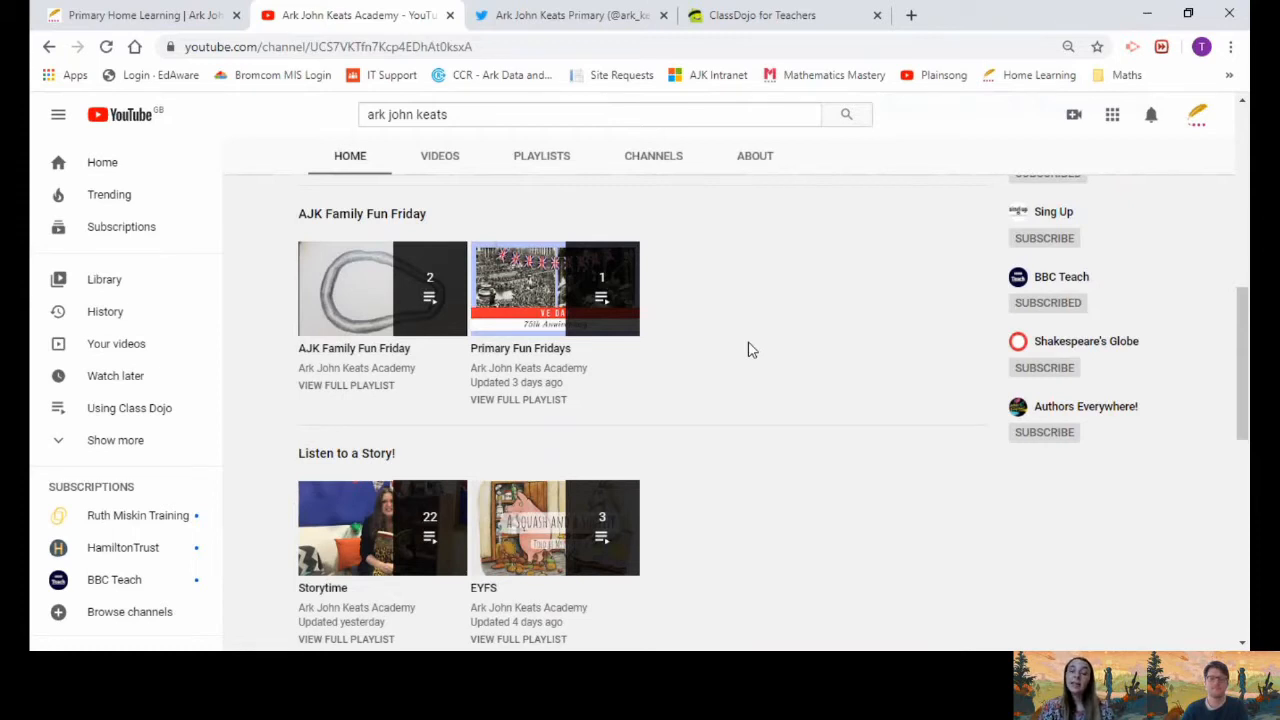
{"action": "mouse_move", "coordinate": [740, 352]}
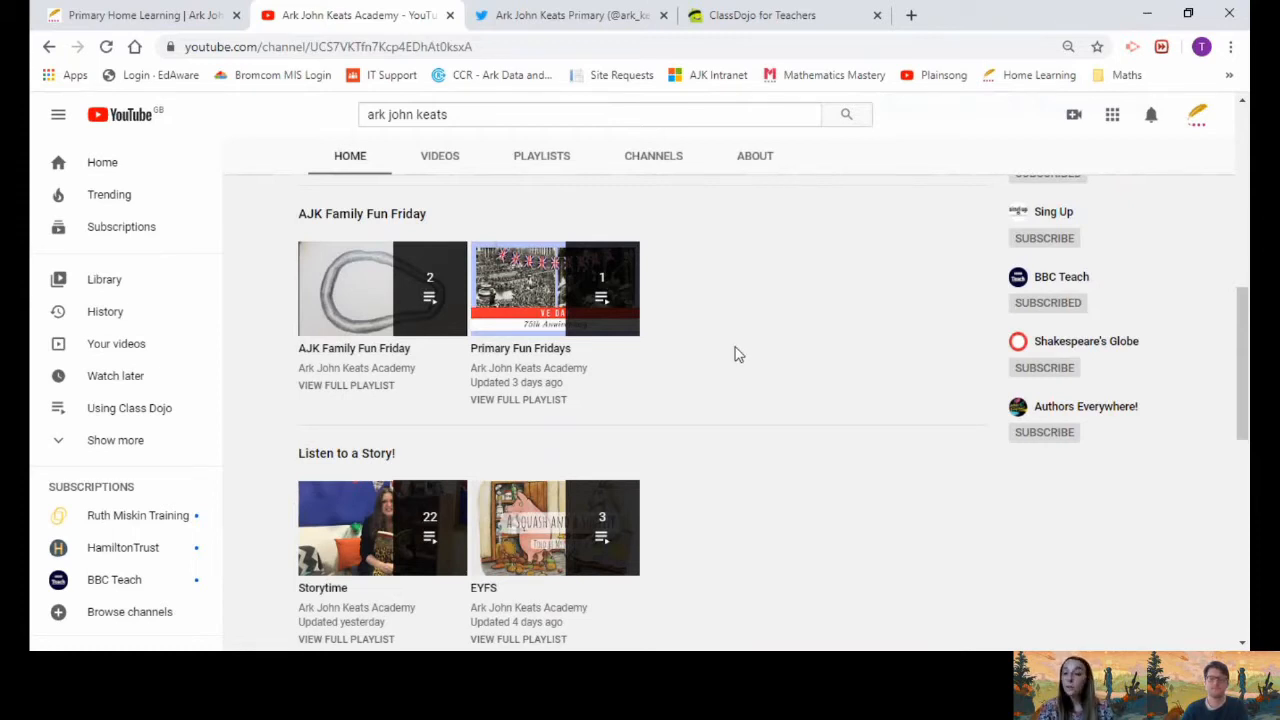
{"action": "scroll", "scroll_direction": "down", "scroll_amount": 3}
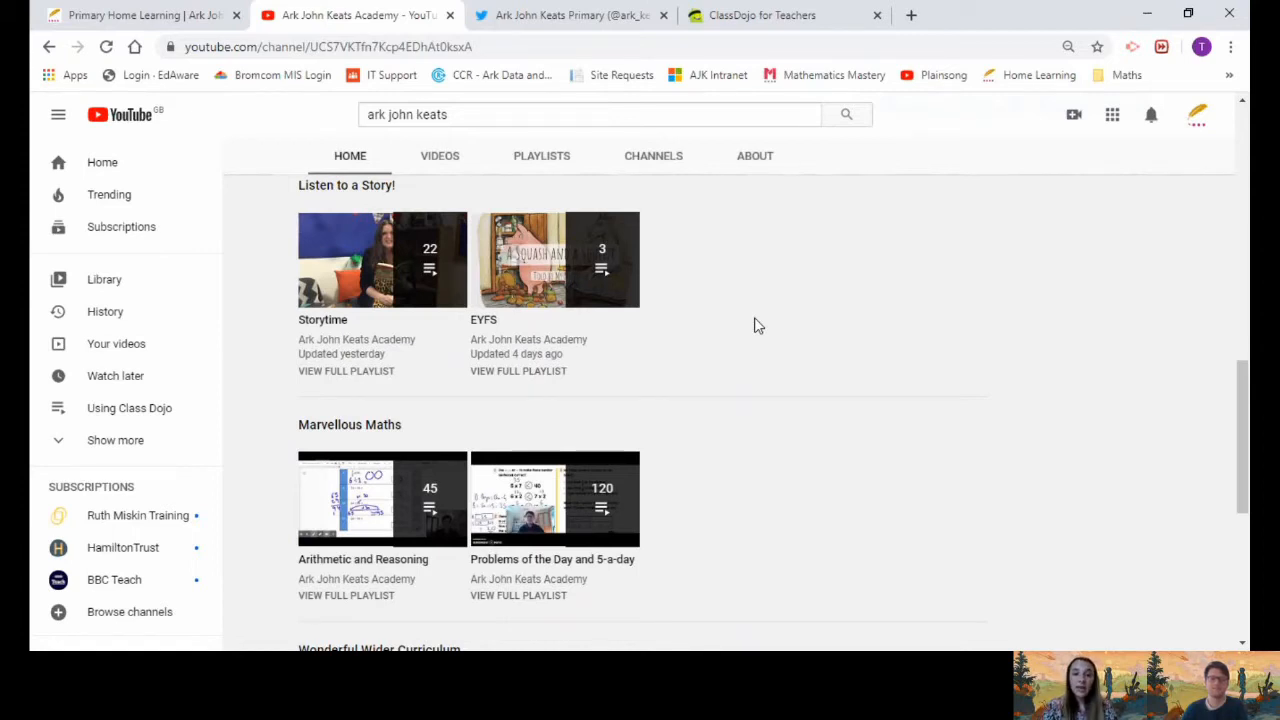
Scroll through Marvellous Maths, Wonderful Wider Curriculum and Uploads, then back to the channel top
{"action": "scroll", "scroll_direction": "down", "scroll_amount": 3}
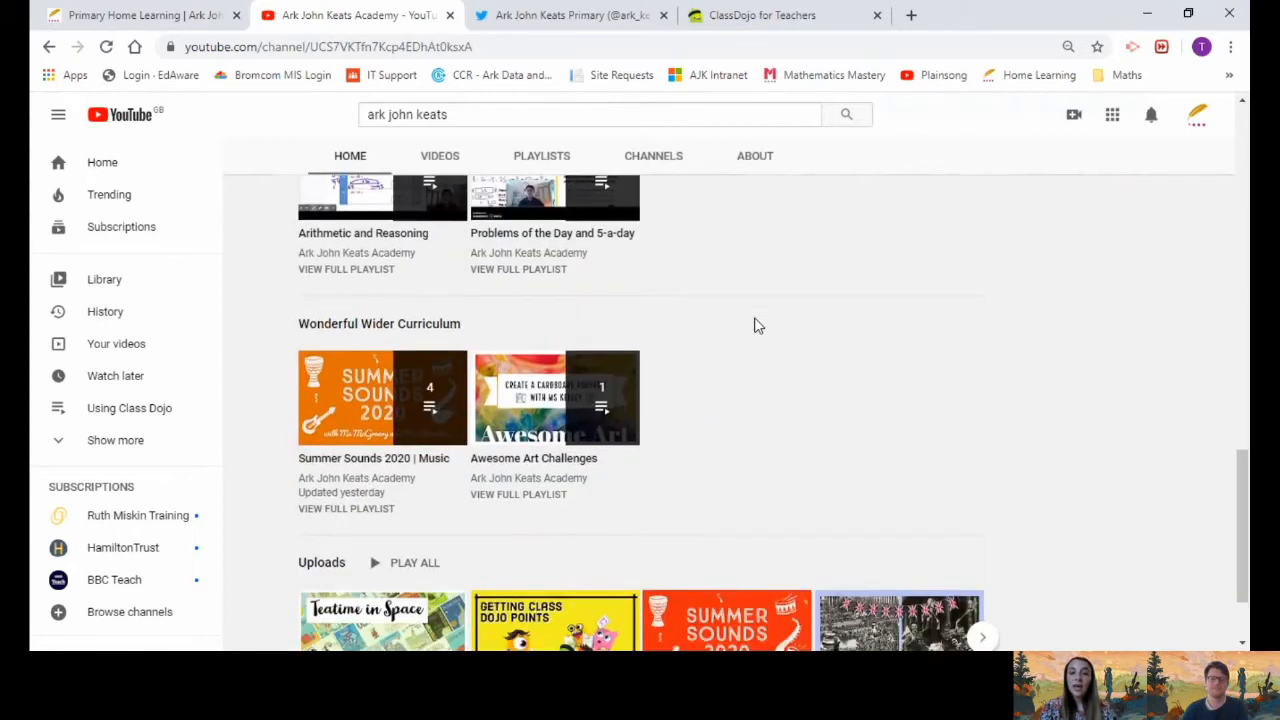
{"action": "scroll", "scroll_direction": "down", "scroll_amount": 3}
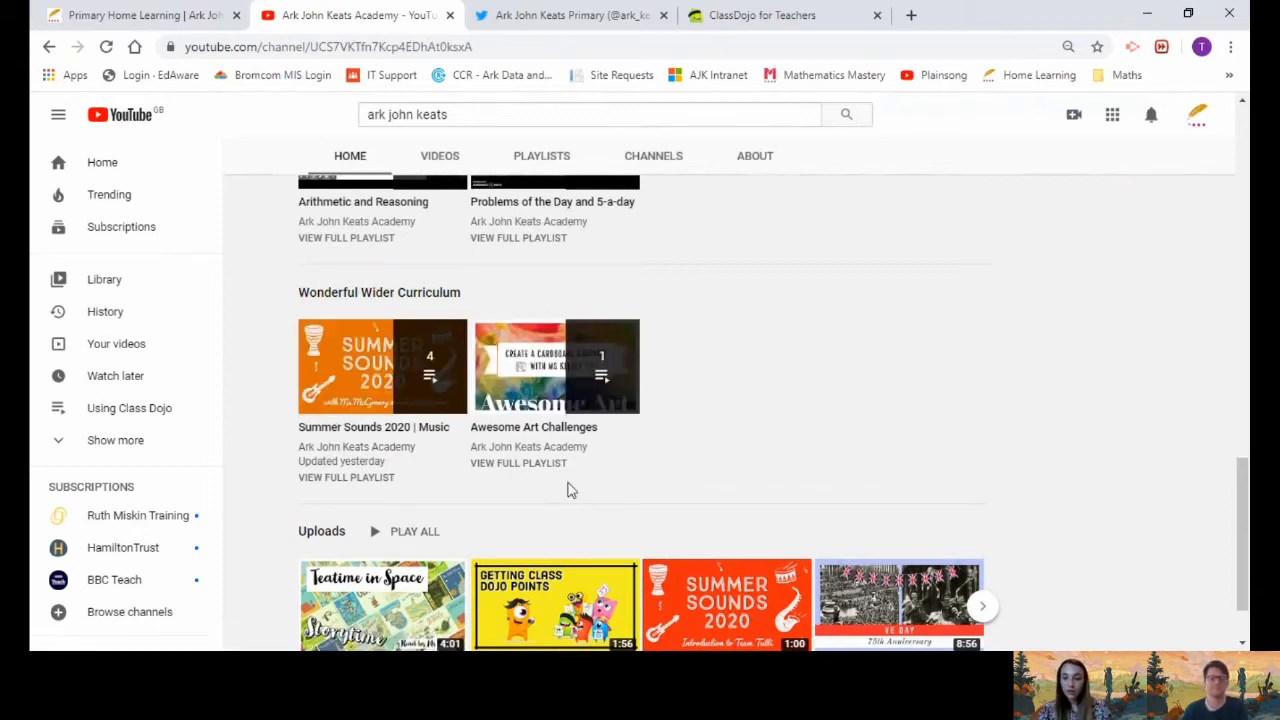
{"action": "mouse_move", "coordinate": [696, 338]}
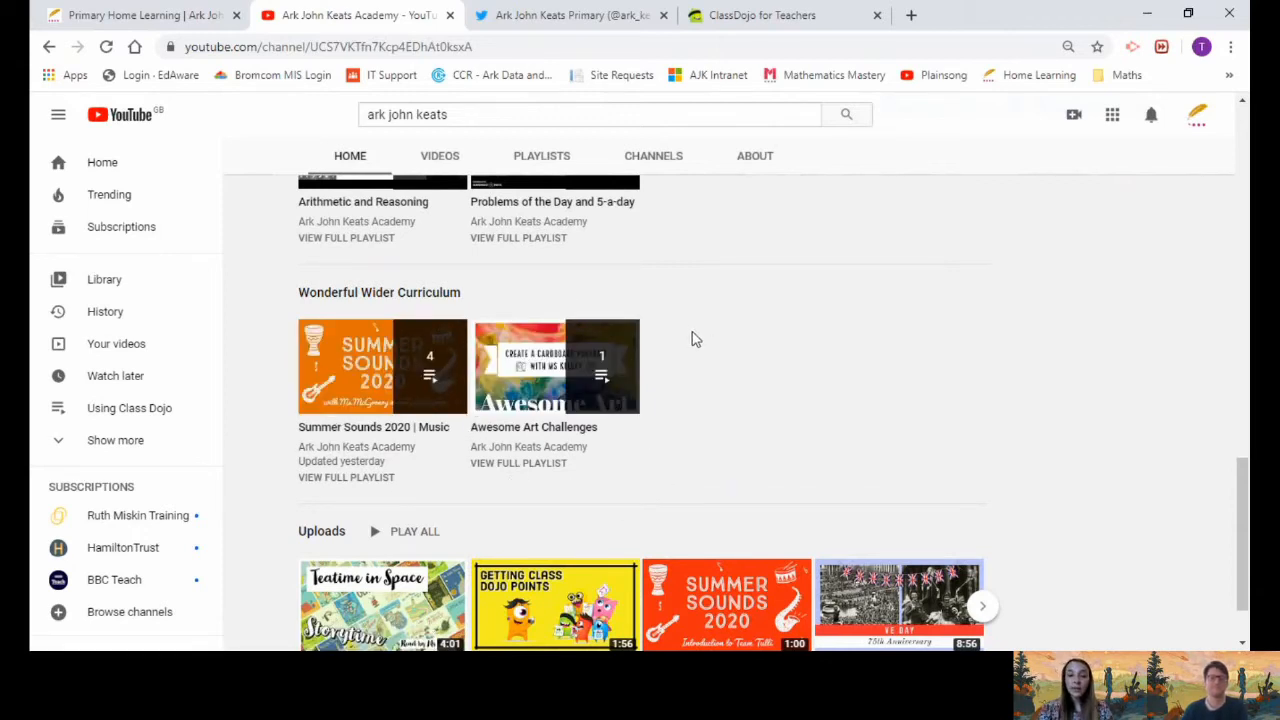
{"action": "scroll", "scroll_direction": "down", "scroll_amount": 3}
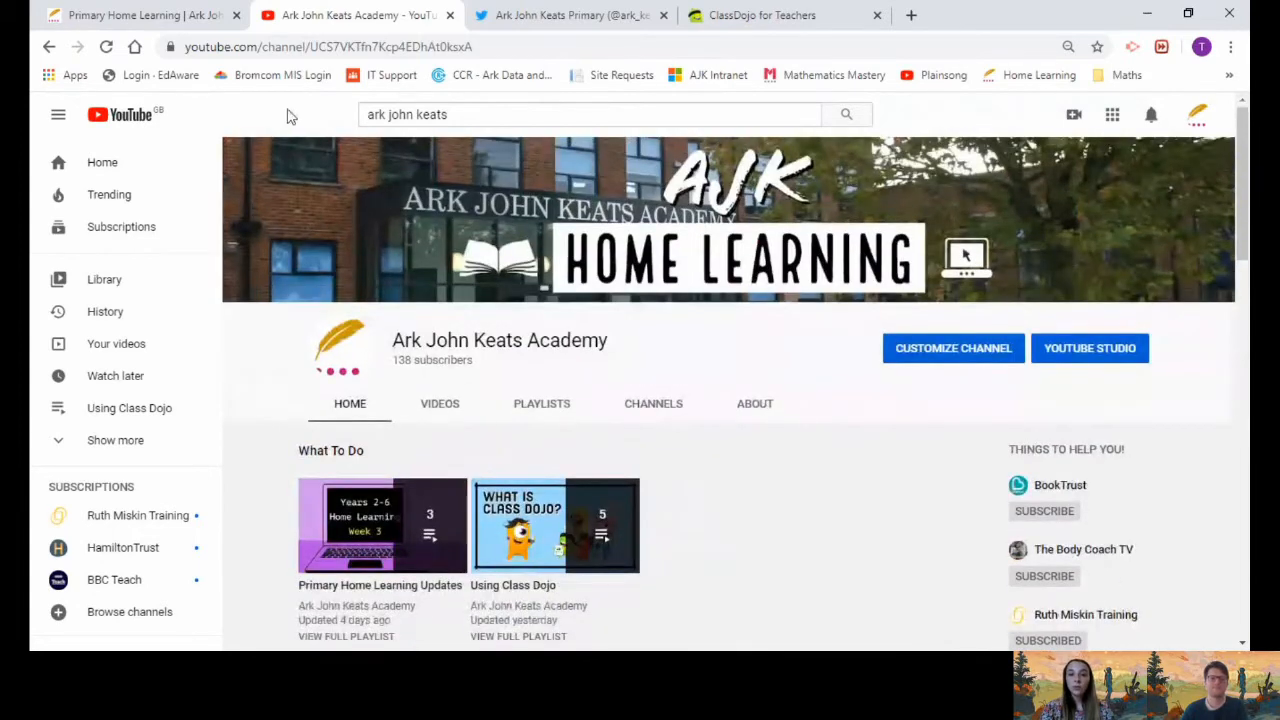
Return to the home learning page and scroll to the Class Dojo and Activity Links sections
{"action": "left_click", "coordinate": [140, 16]}
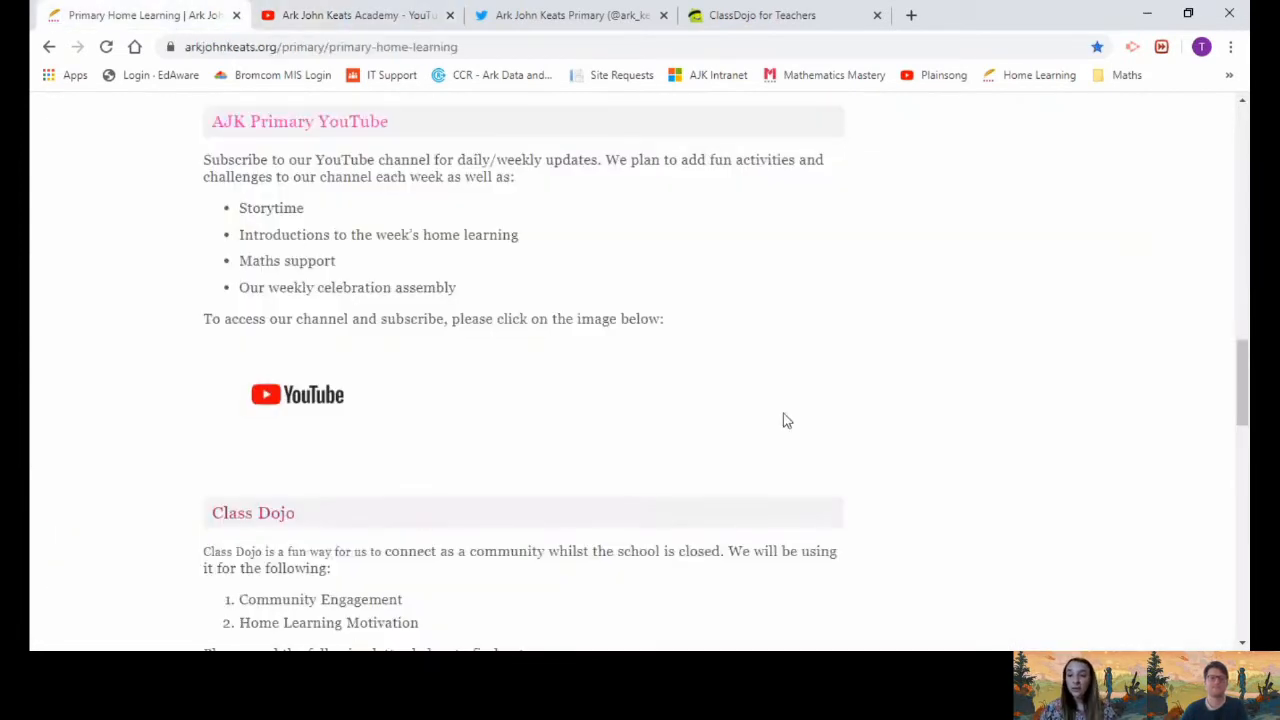
{"action": "mouse_move", "coordinate": [694, 318]}
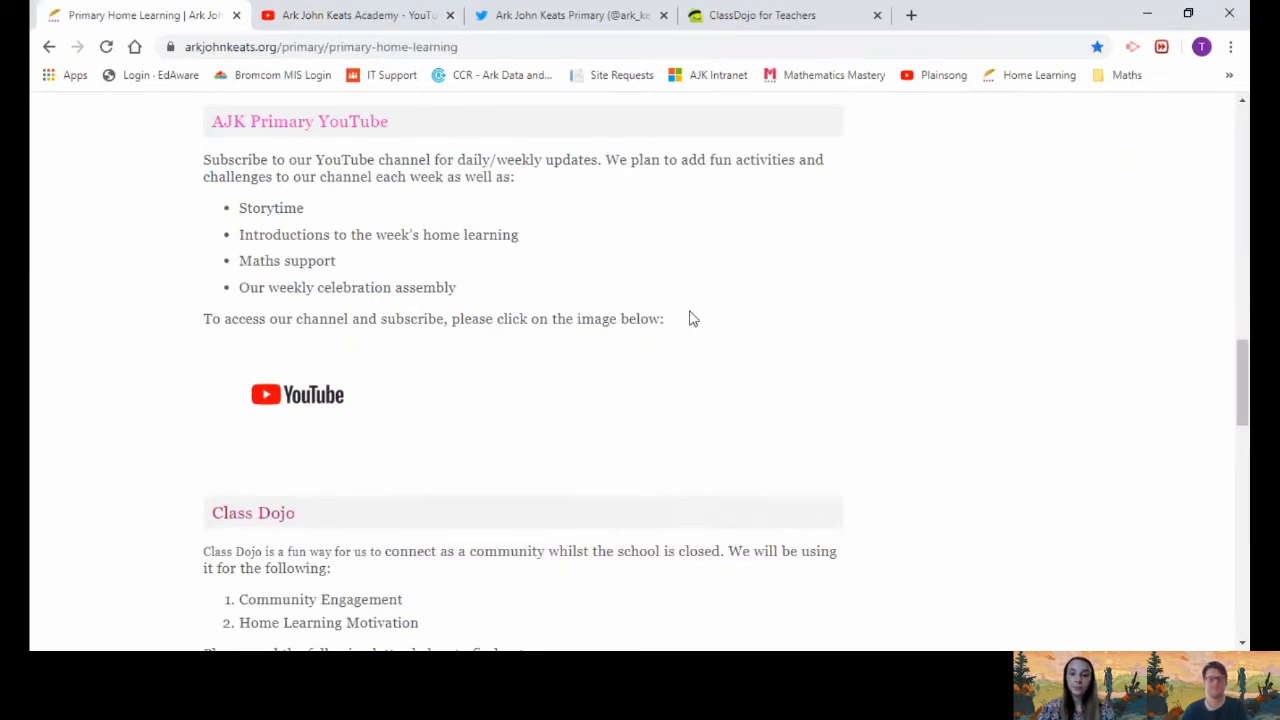
{"action": "scroll", "scroll_direction": "down", "scroll_amount": 3}
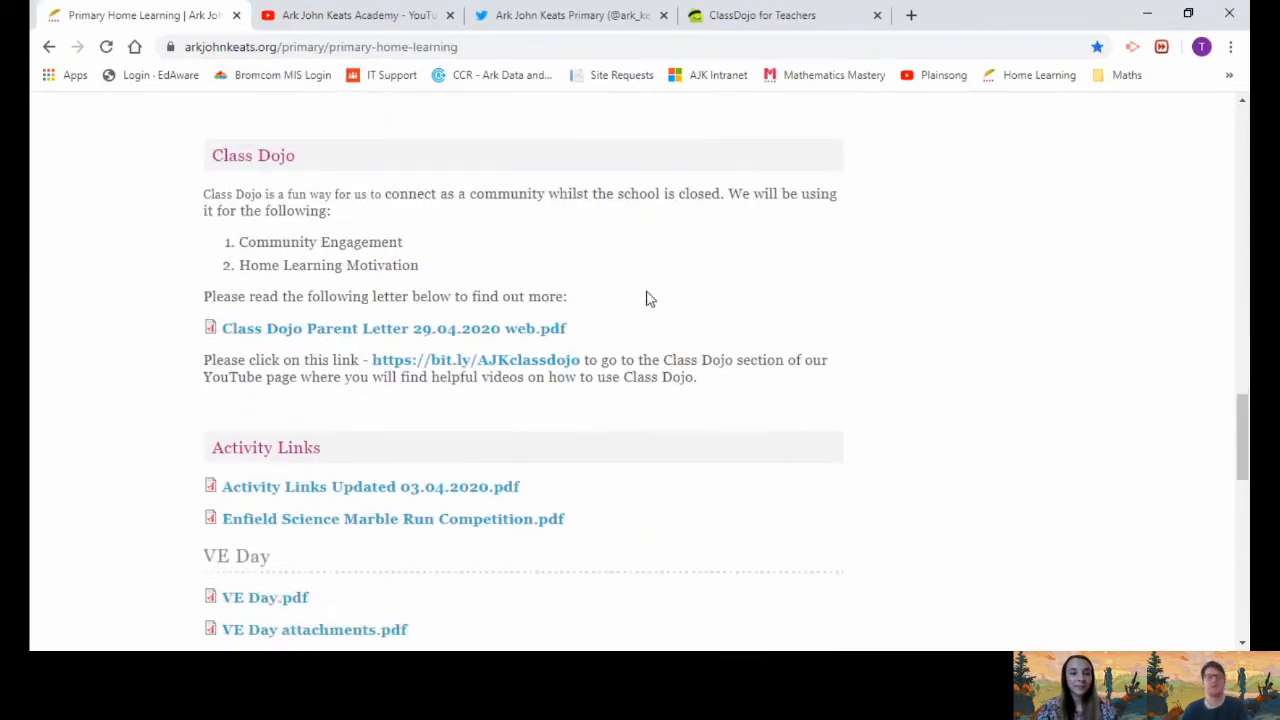
{"action": "mouse_move", "coordinate": [208, 176]}
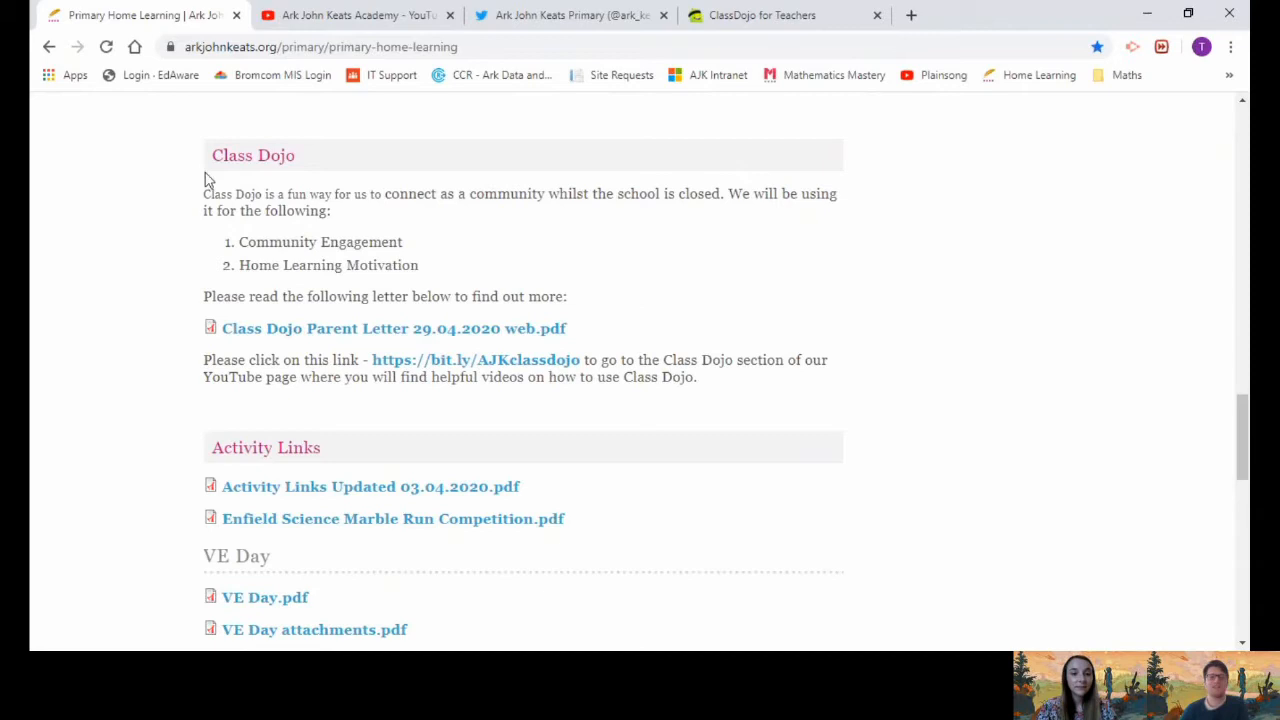
{"action": "mouse_move", "coordinate": [344, 160]}
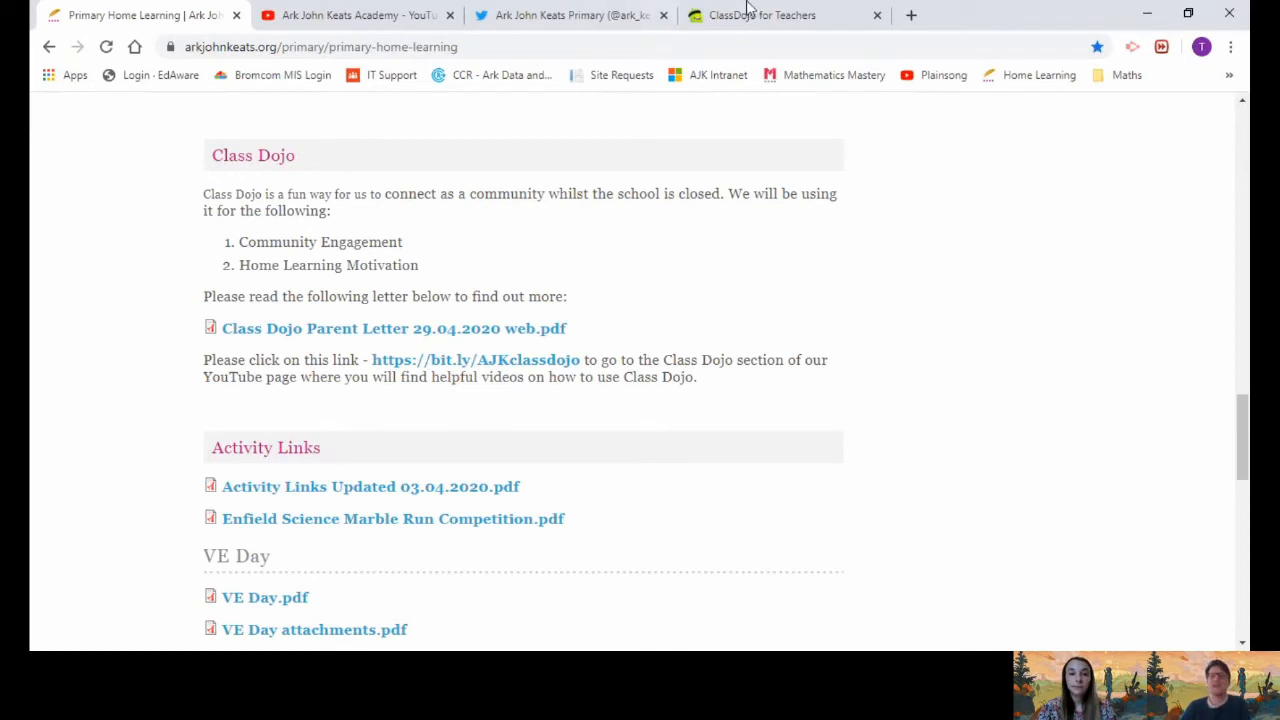
{"action": "mouse_move", "coordinate": [476, 360]}
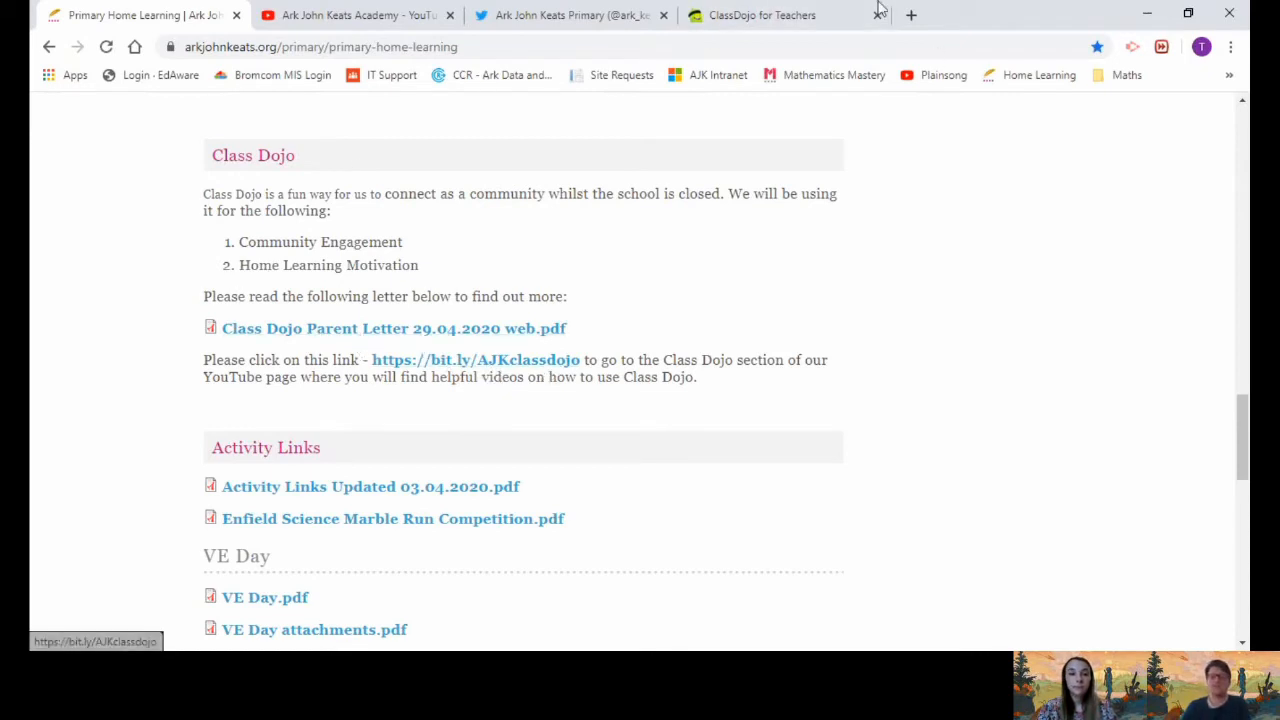
Read through Mr. David's VE Day post on the school's ClassDojo School Story feed
{"action": "left_click", "coordinate": [762, 16]}
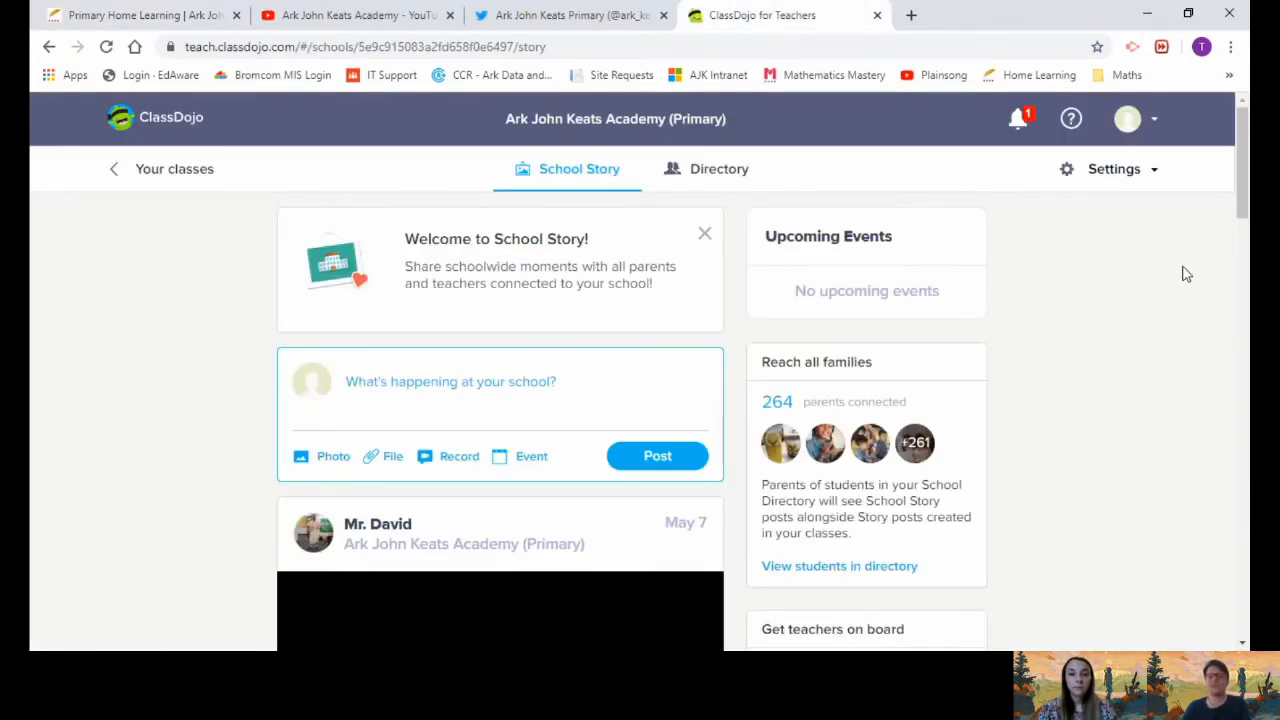
{"action": "scroll", "scroll_direction": "down", "scroll_amount": 3}
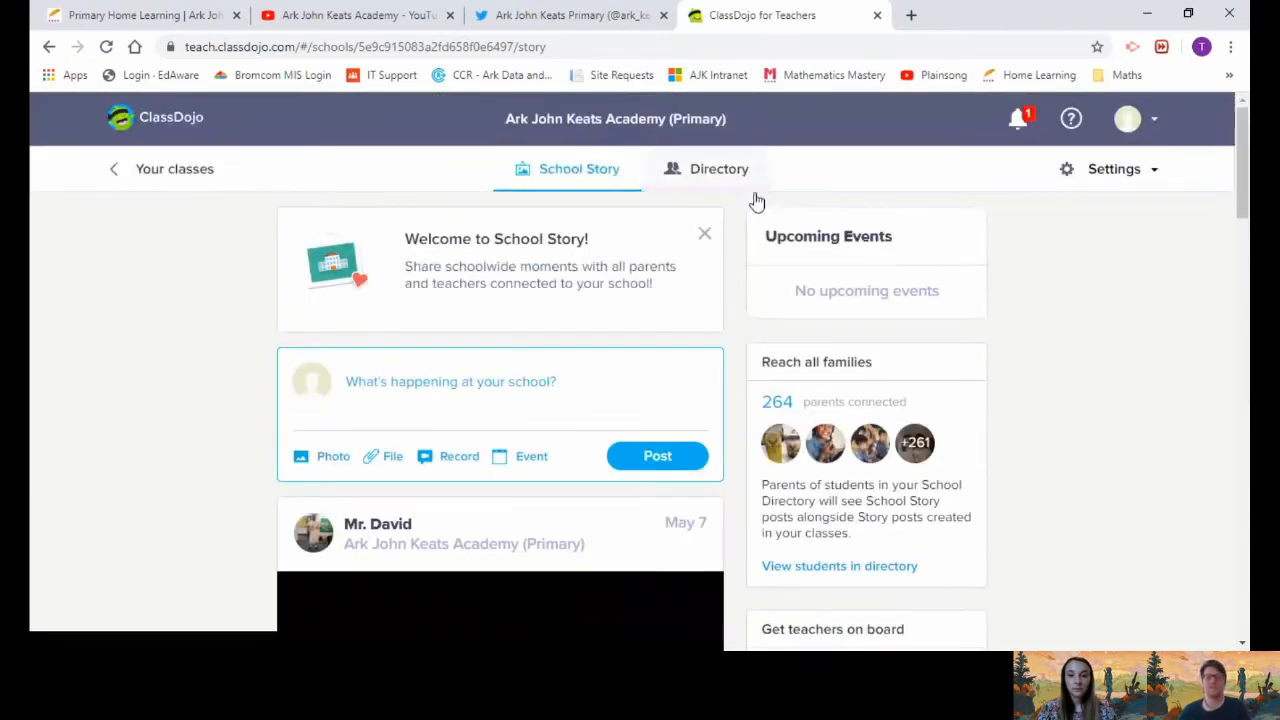
{"action": "scroll", "scroll_direction": "down", "scroll_amount": 3}
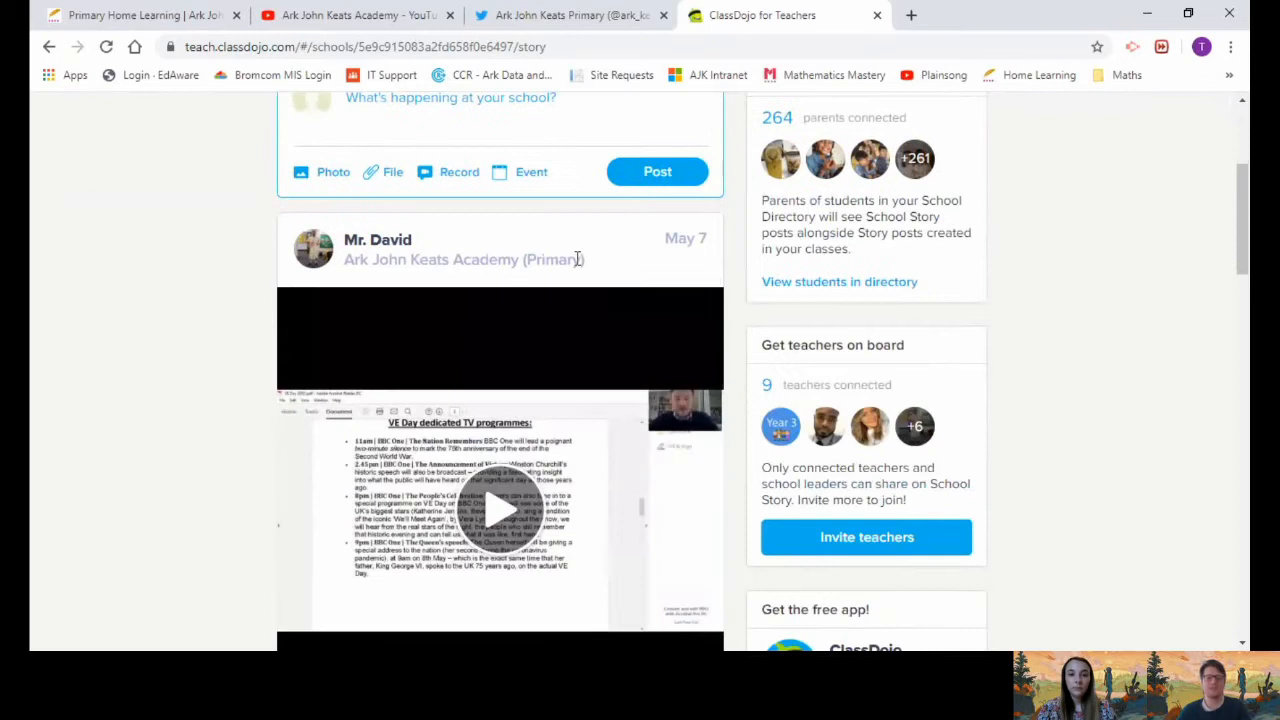
{"action": "scroll", "scroll_direction": "down", "scroll_amount": 3}
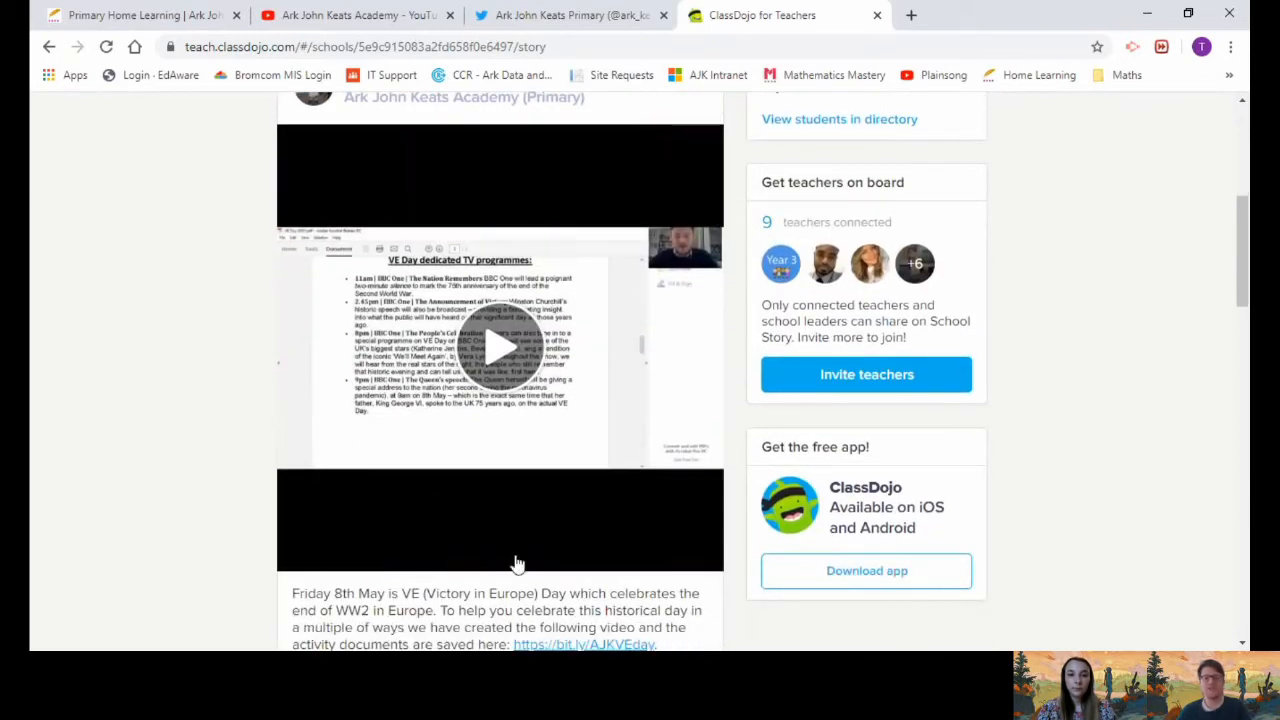
{"action": "scroll", "scroll_direction": "down", "scroll_amount": 3}
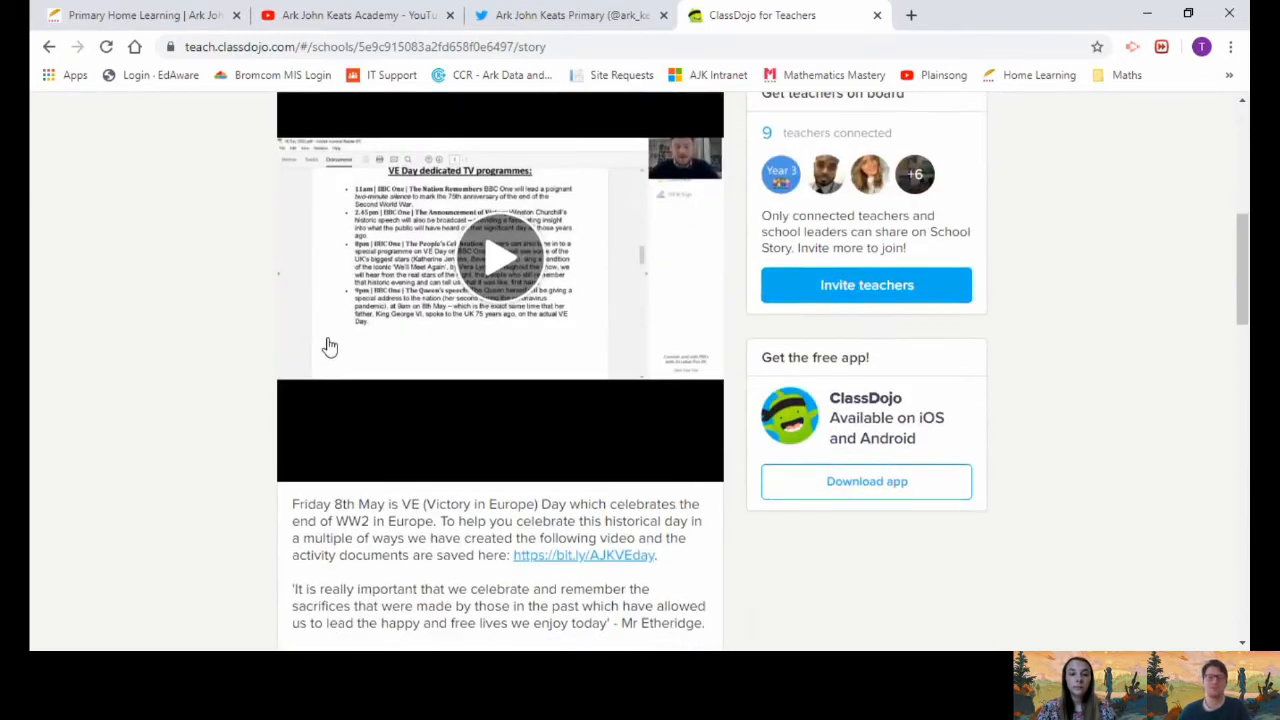
{"action": "scroll", "scroll_direction": "down", "scroll_amount": 3}
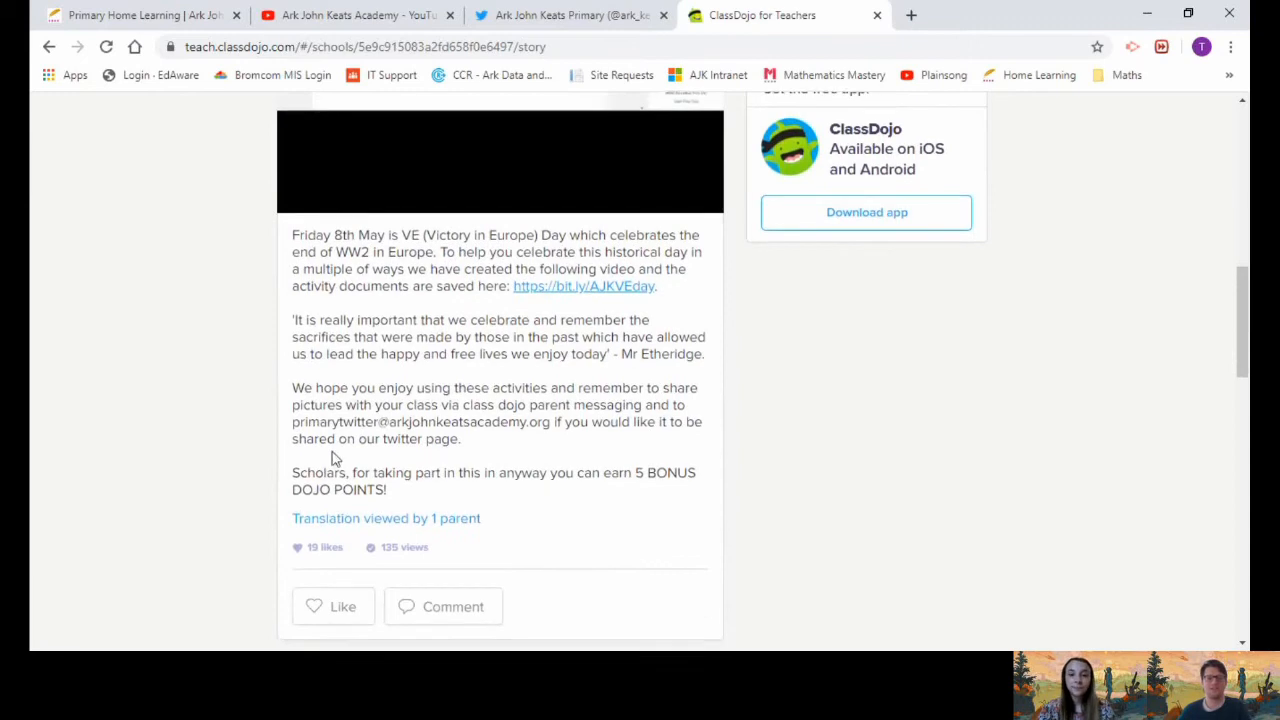
{"action": "scroll", "scroll_direction": "down", "scroll_amount": 3}
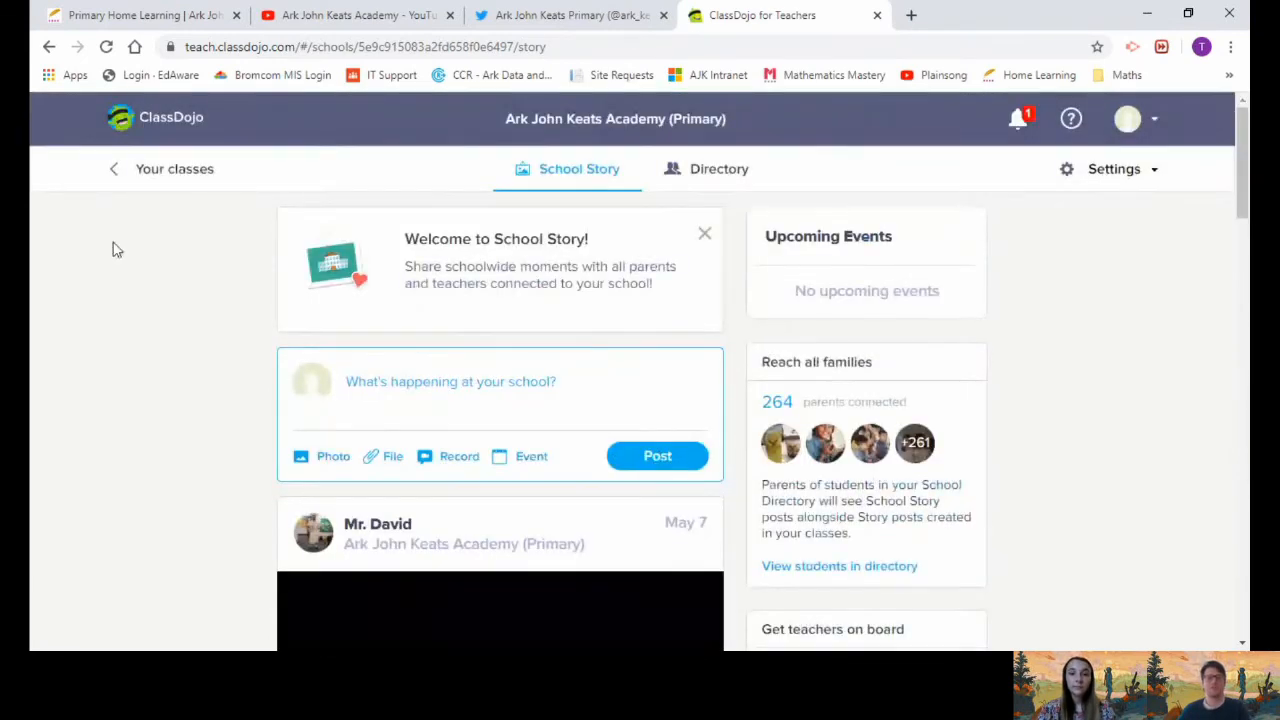
{"action": "left_click", "coordinate": [112, 168]}
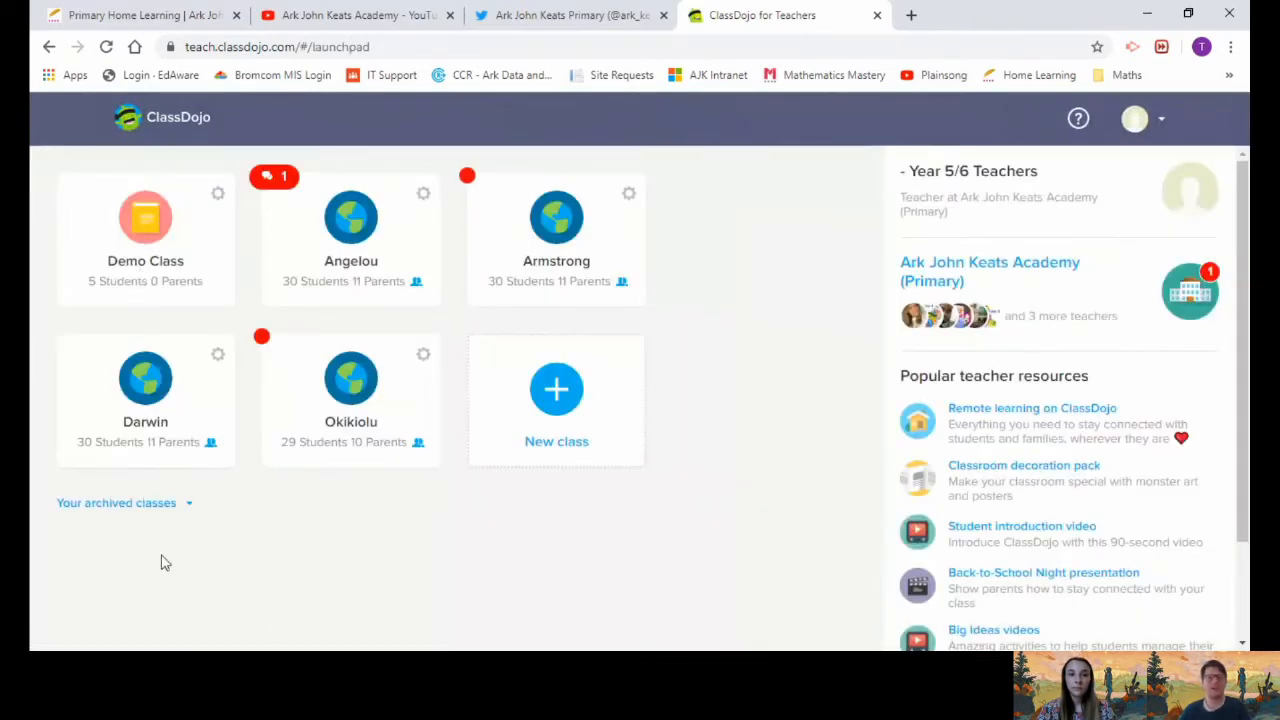
{"action": "mouse_move", "coordinate": [544, 568]}
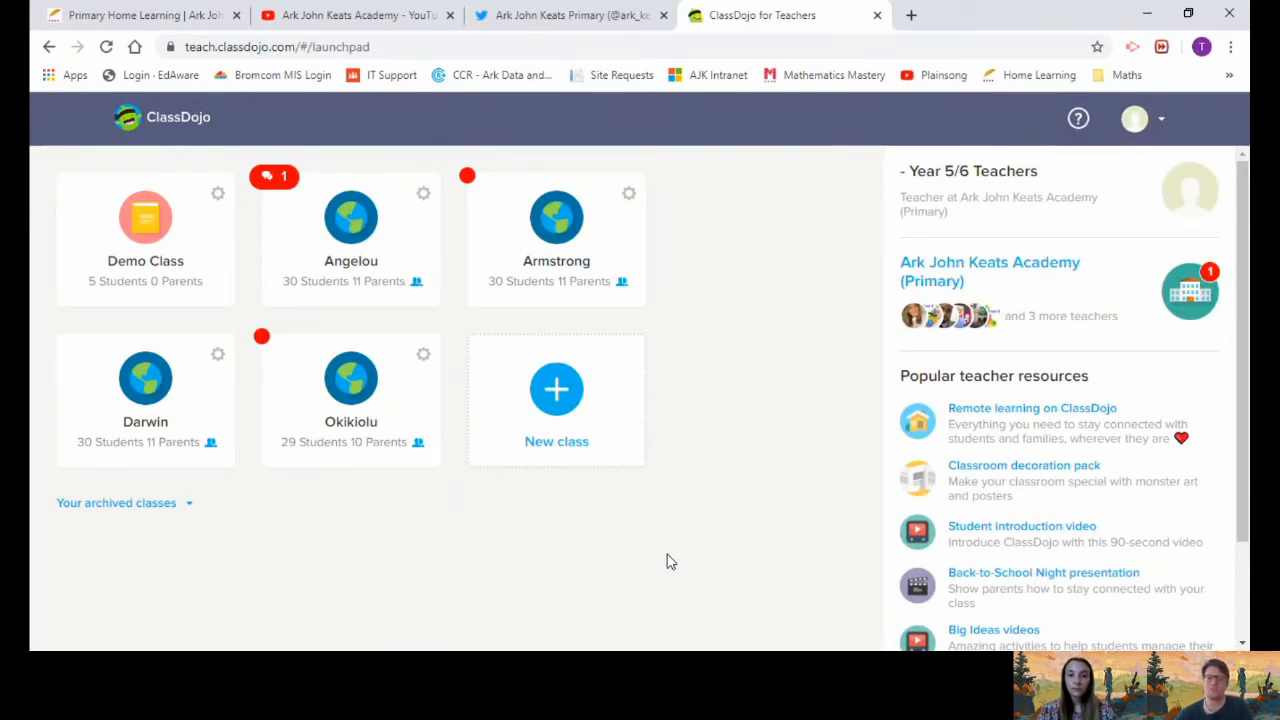
{"action": "mouse_move", "coordinate": [678, 504]}
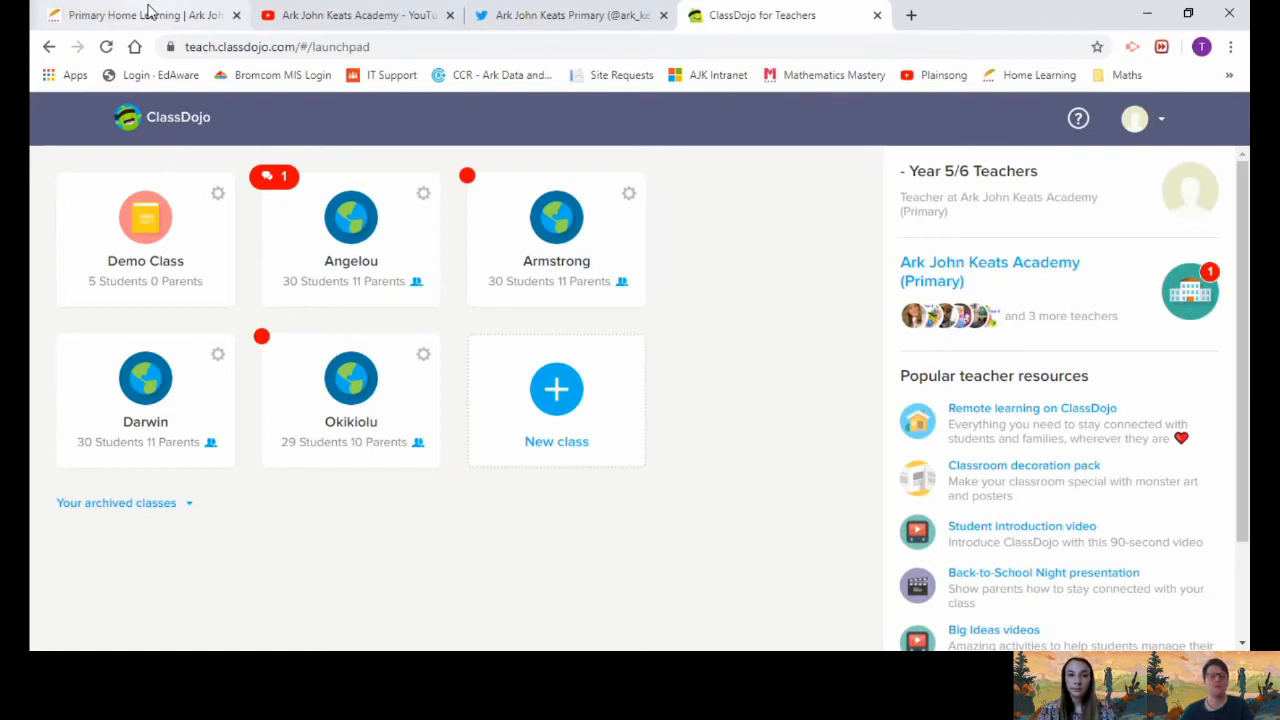
Scroll the home learning page past Activity Links and competitions to the Home Learning year links
{"action": "left_click", "coordinate": [140, 16]}
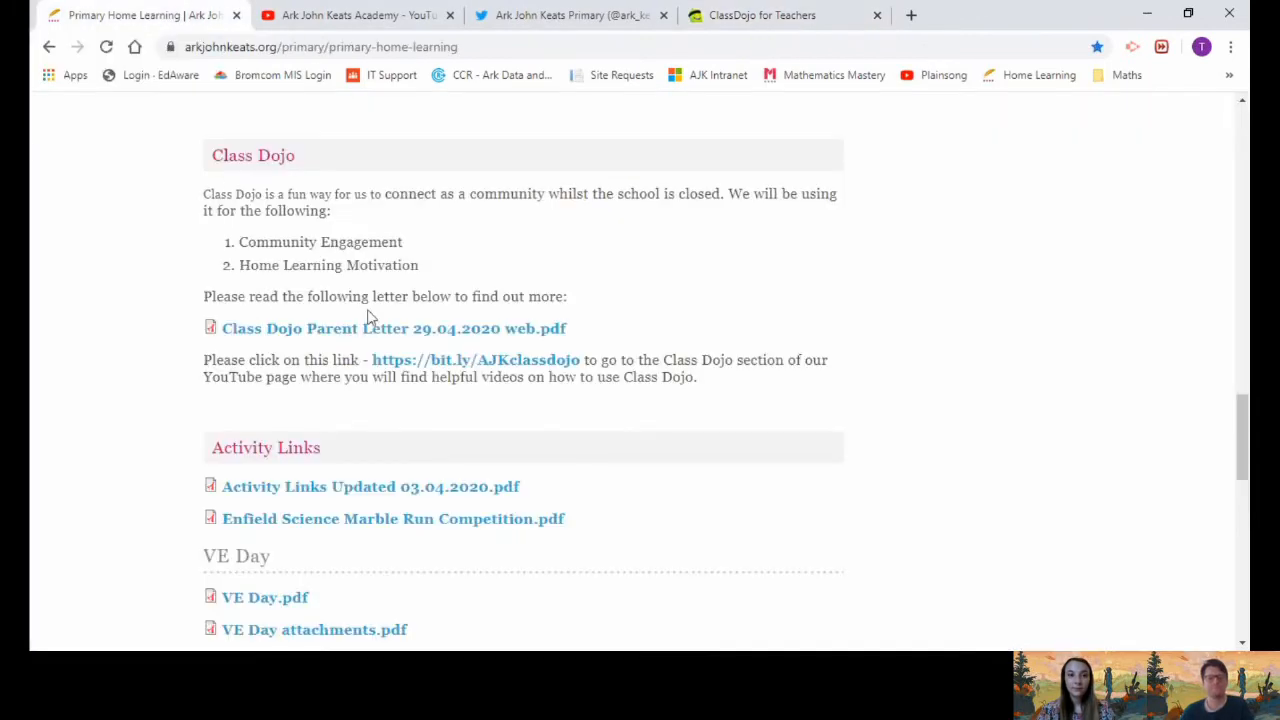
{"action": "scroll", "scroll_direction": "down", "scroll_amount": 3}
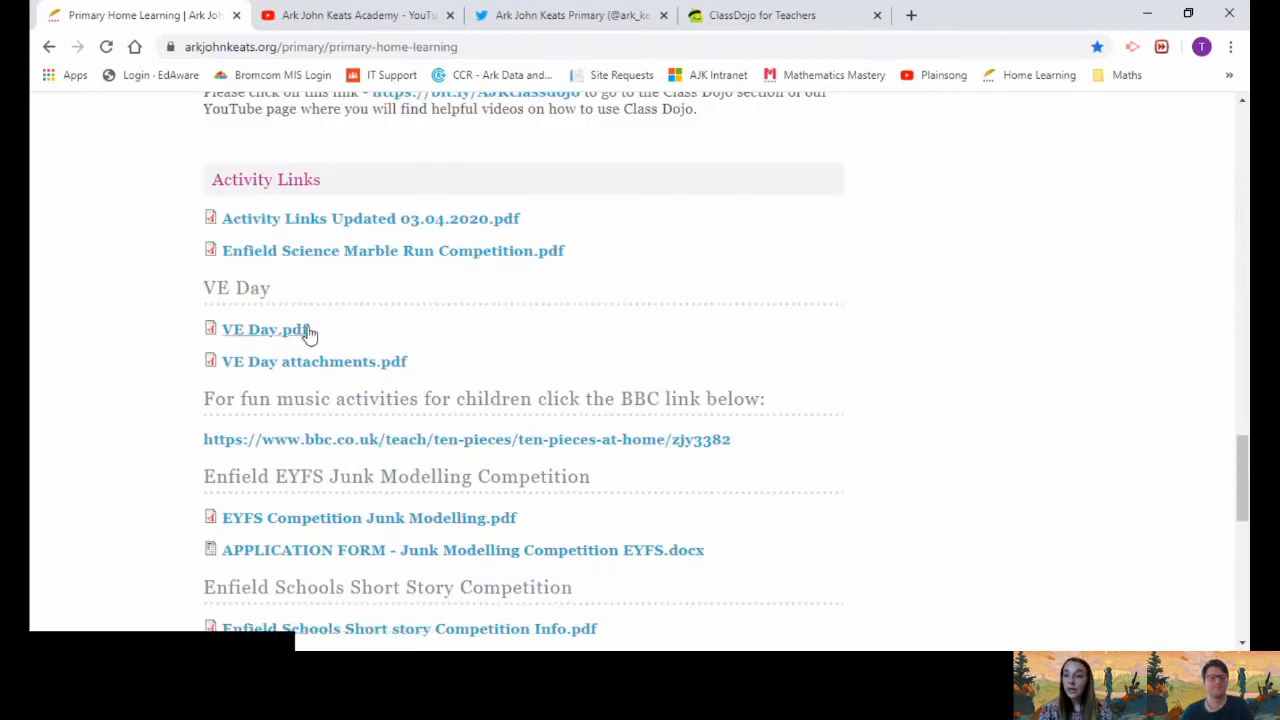
{"action": "mouse_move", "coordinate": [264, 376]}
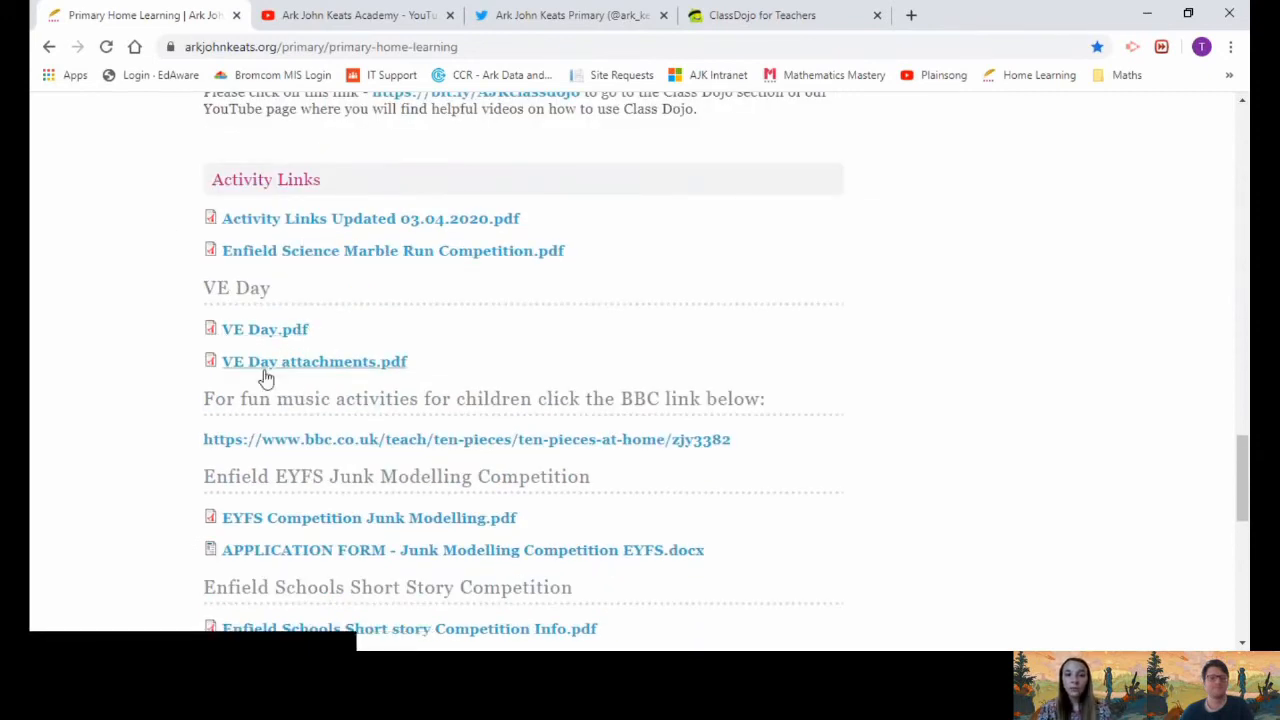
{"action": "scroll", "scroll_direction": "down", "scroll_amount": 3}
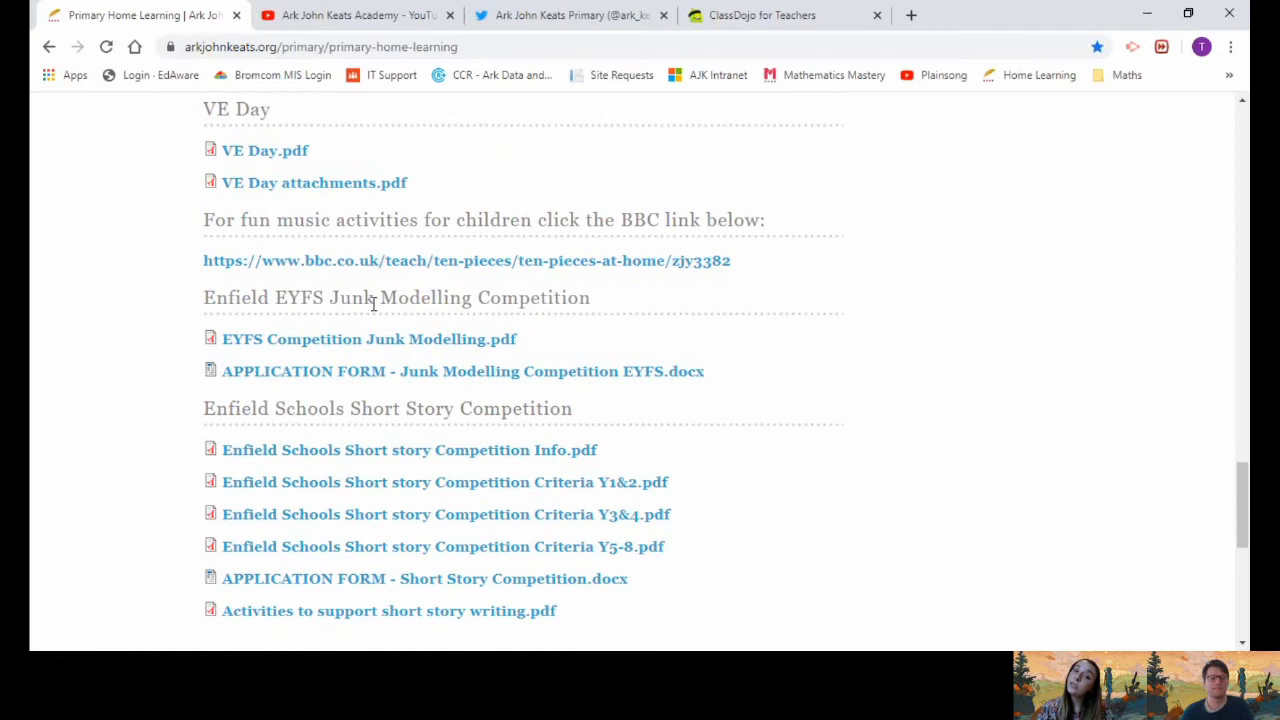
{"action": "mouse_move", "coordinate": [660, 284]}
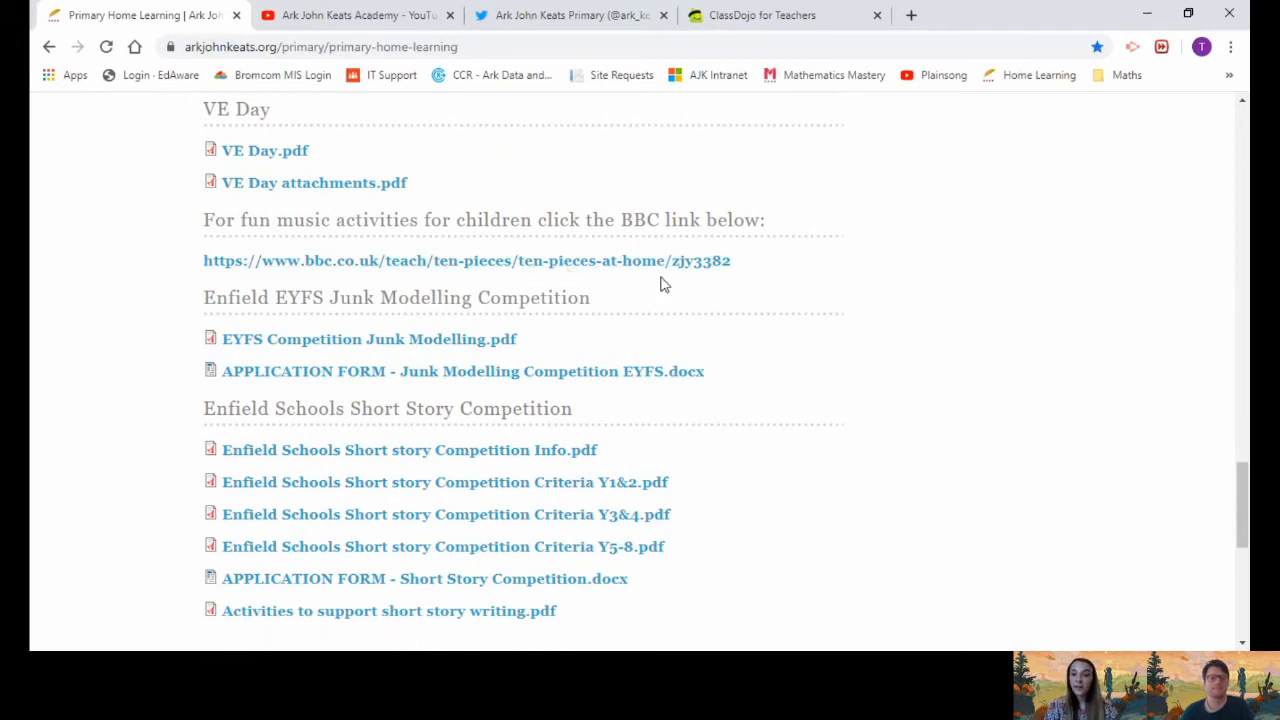
{"action": "mouse_move", "coordinate": [790, 432]}
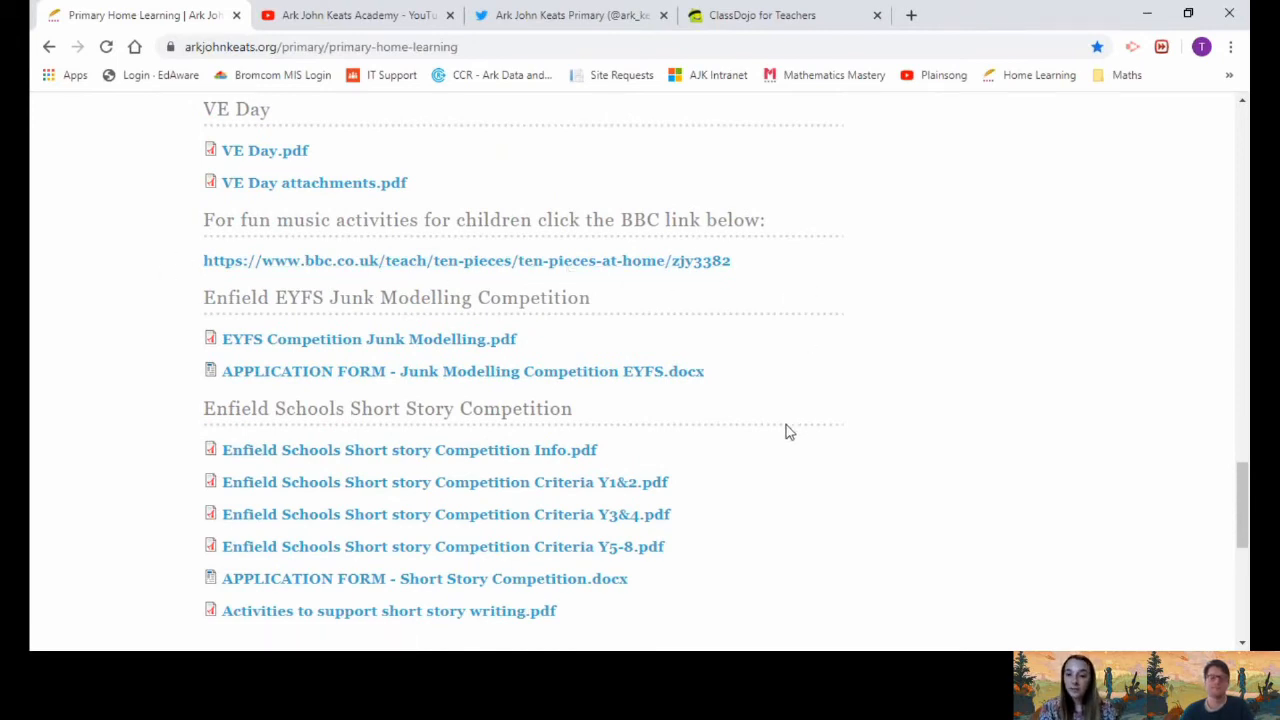
{"action": "mouse_move", "coordinate": [778, 430]}
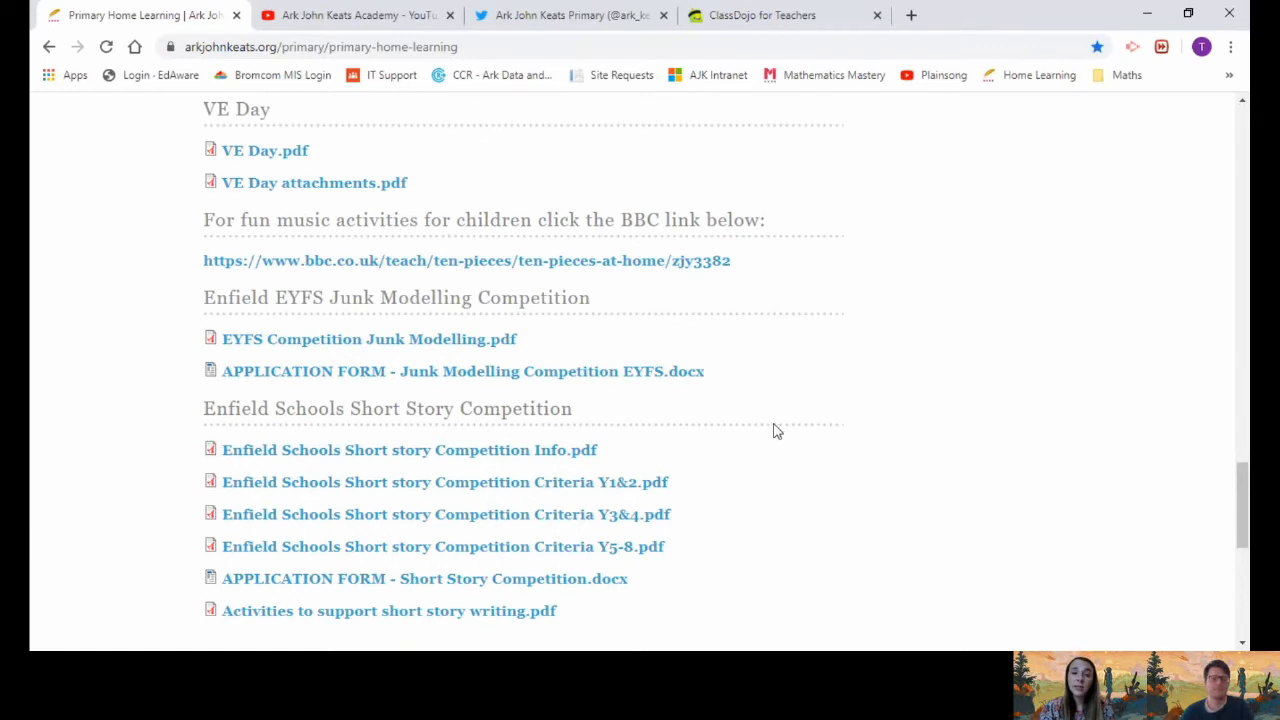
{"action": "scroll", "scroll_direction": "down", "scroll_amount": 3}
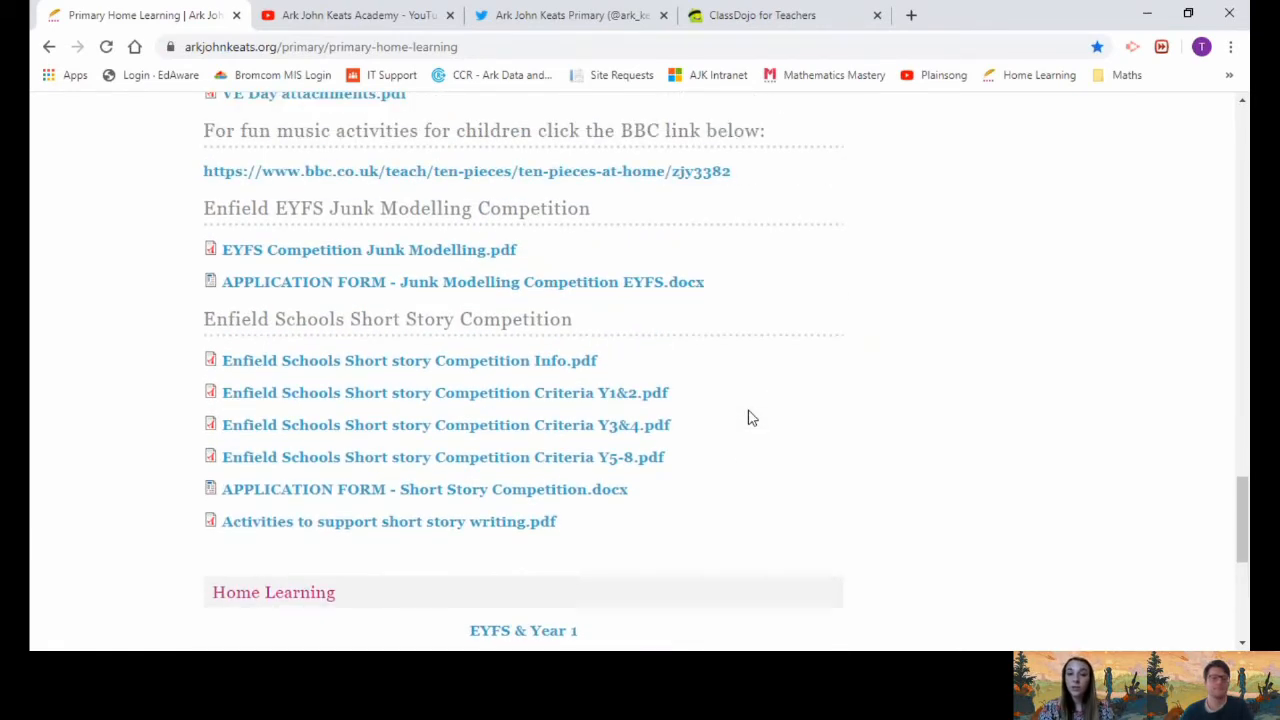
{"action": "scroll", "scroll_direction": "down", "scroll_amount": 3}
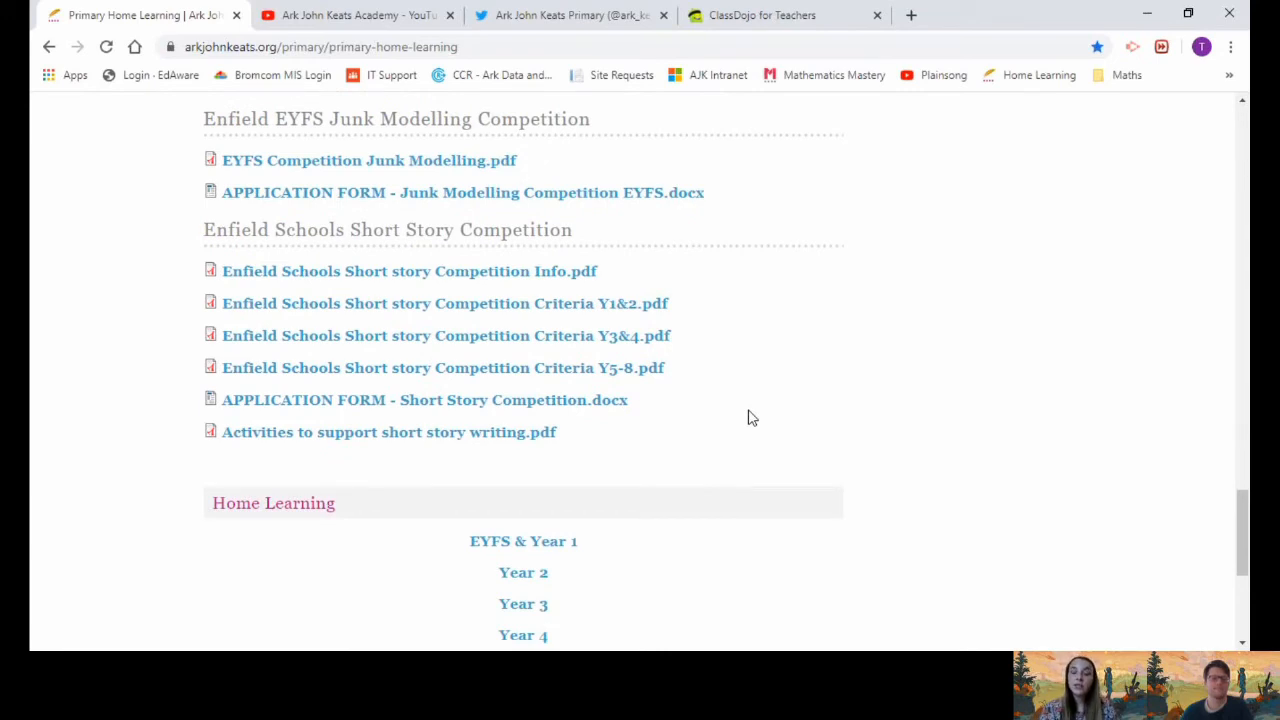
{"action": "scroll", "scroll_direction": "down", "scroll_amount": 3}
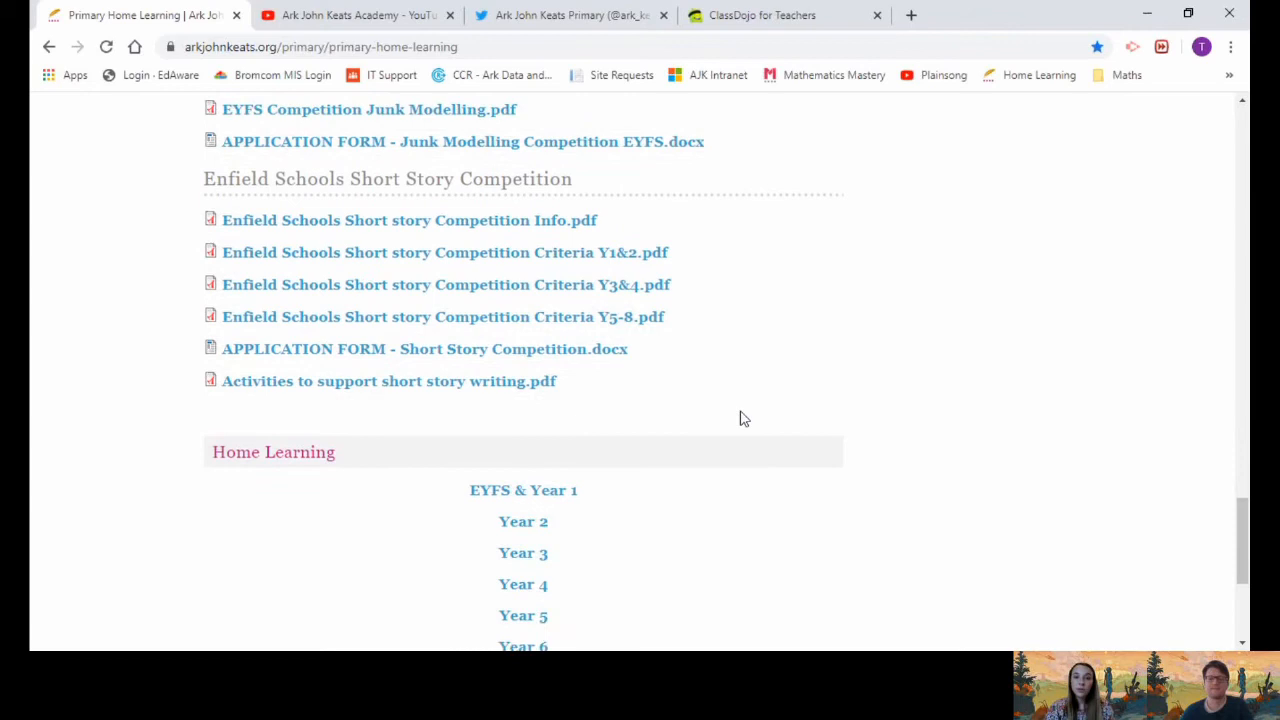
{"action": "scroll", "scroll_direction": "down", "scroll_amount": 3}
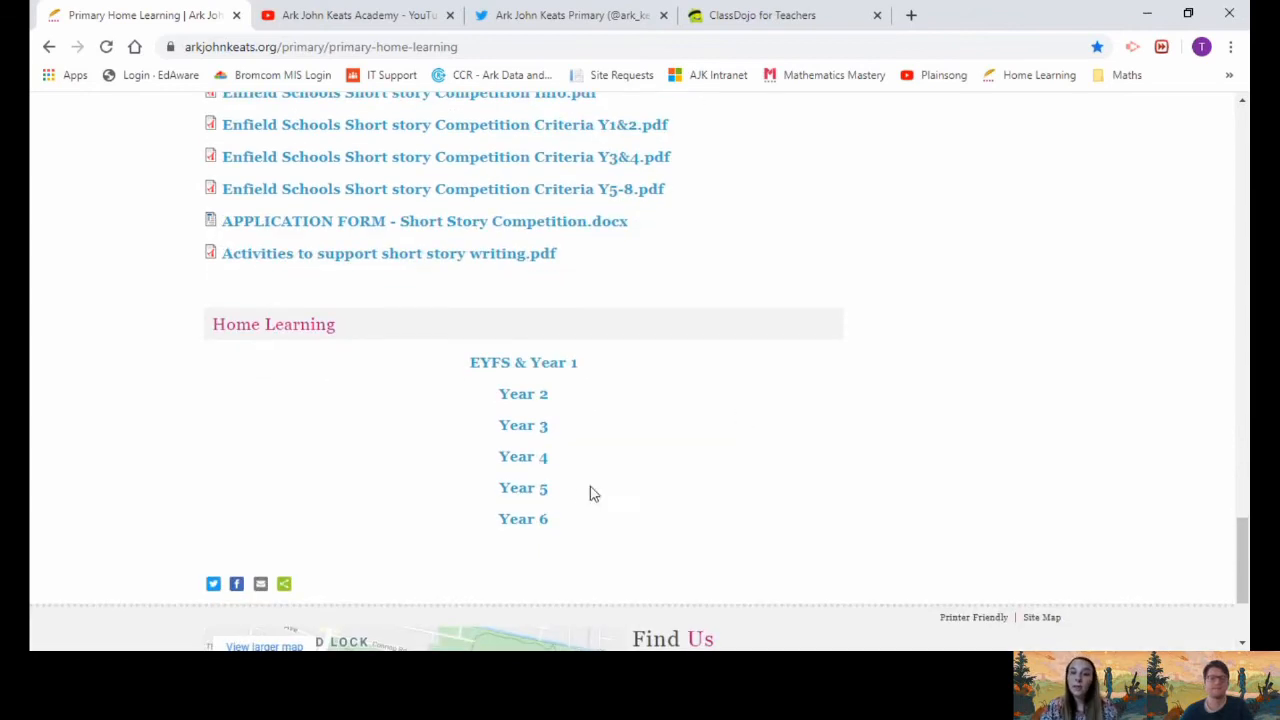
Open the Year 5 home learning page and scroll to the Week 4 Day 1 resources
{"action": "left_click", "coordinate": [524, 488]}
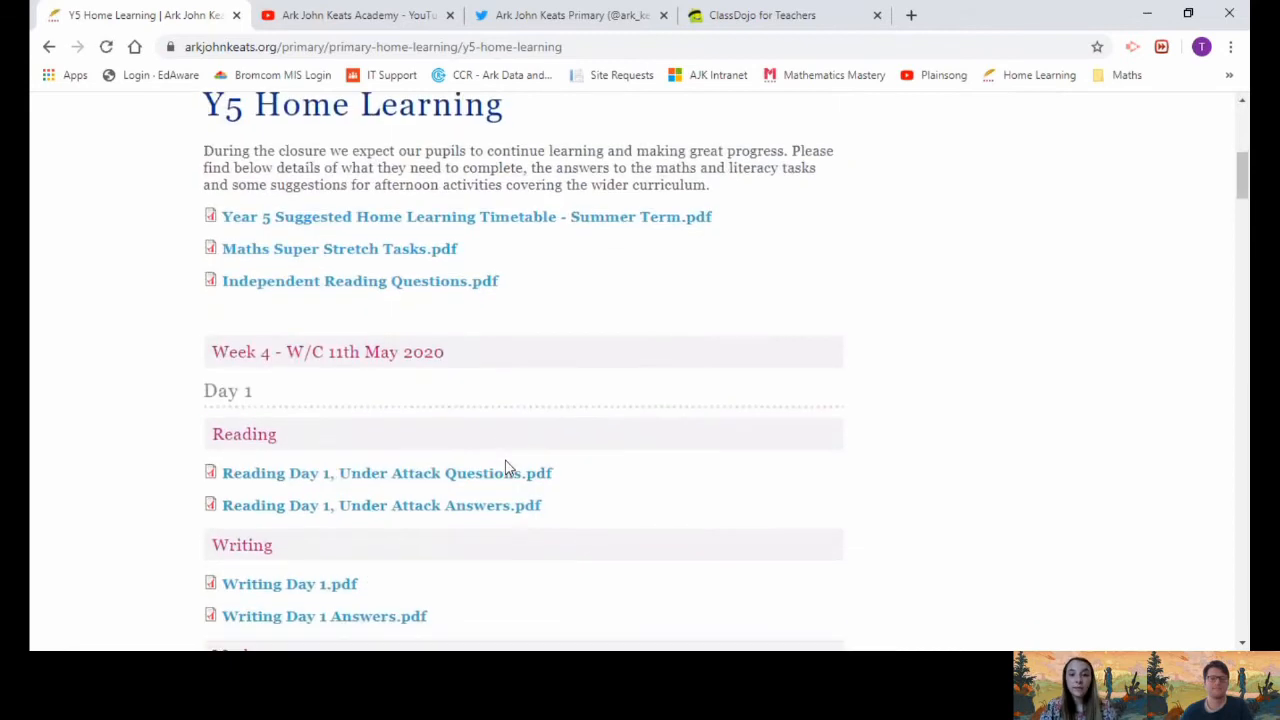
{"action": "scroll", "scroll_direction": "down", "scroll_amount": 3}
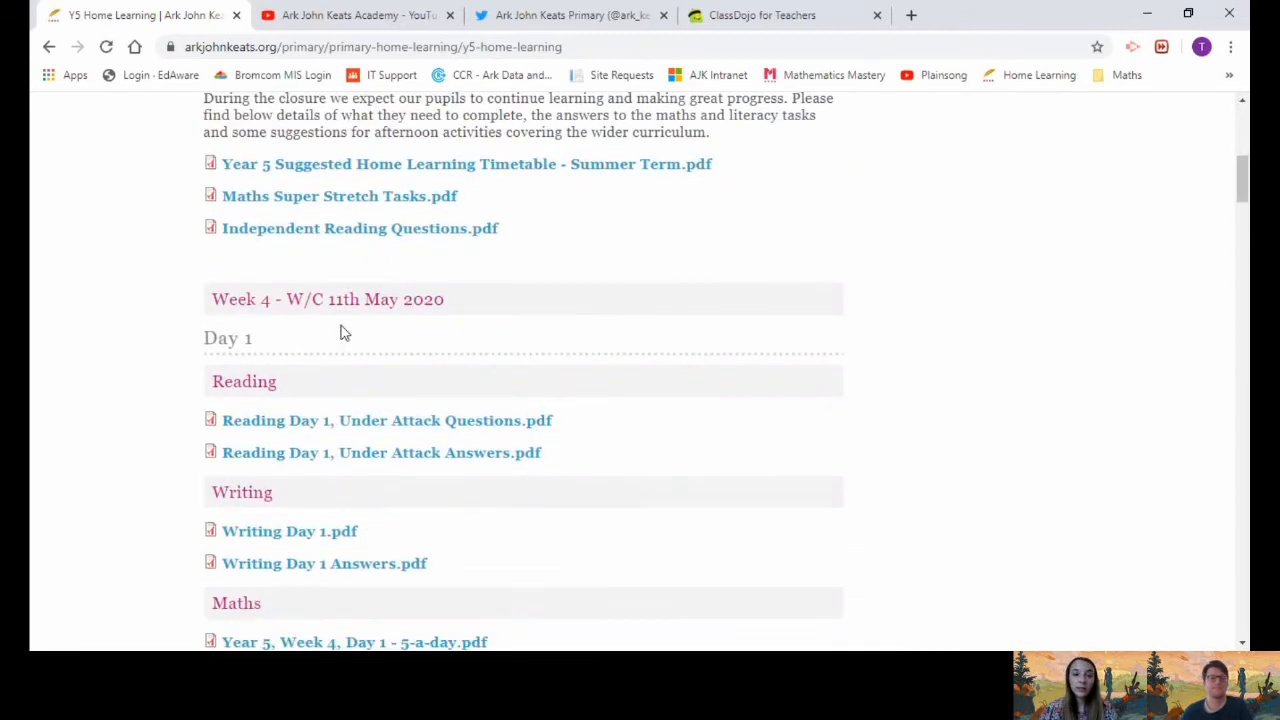
{"action": "scroll", "scroll_direction": "down", "scroll_amount": 3}
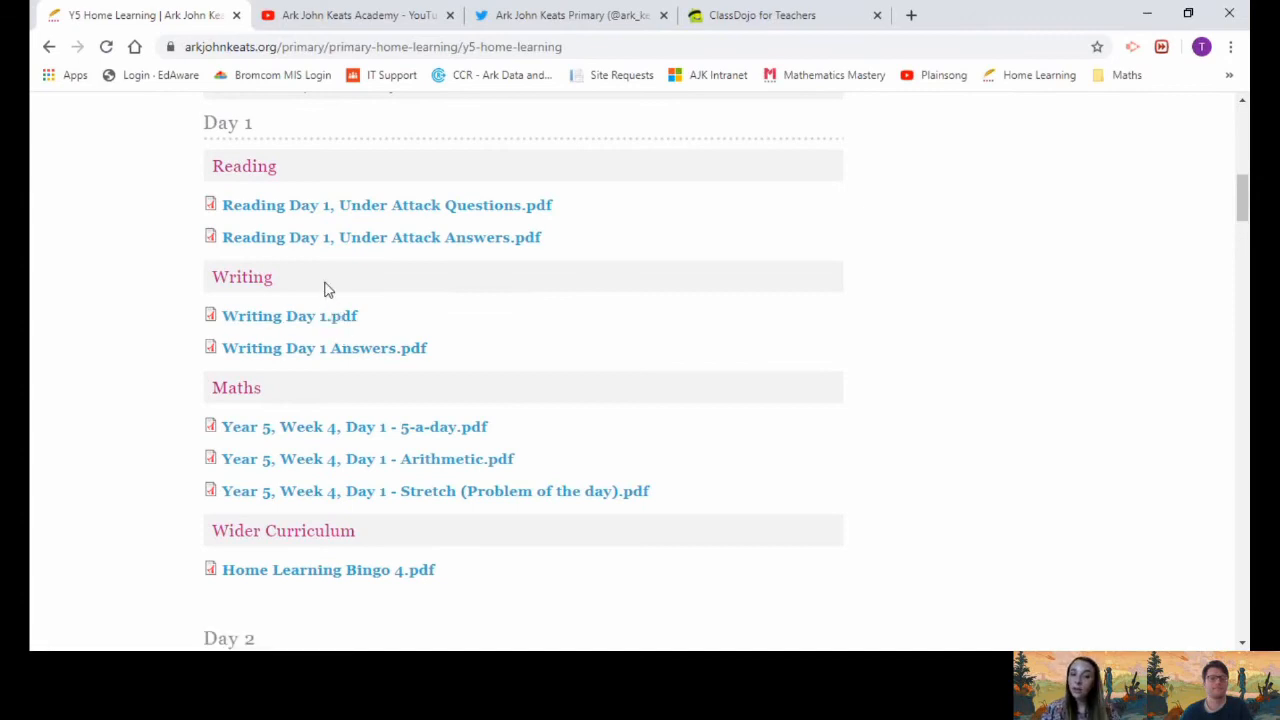
{"action": "mouse_move", "coordinate": [322, 518]}
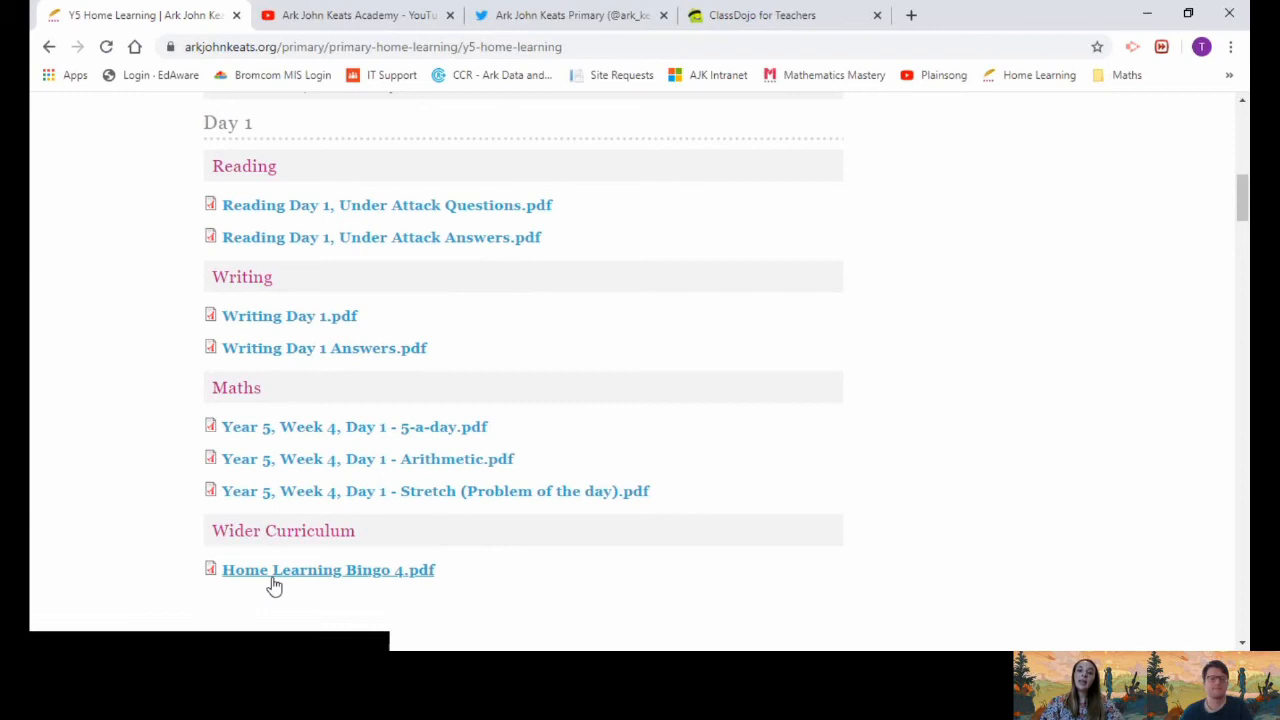
{"action": "left_click", "coordinate": [328, 568]}
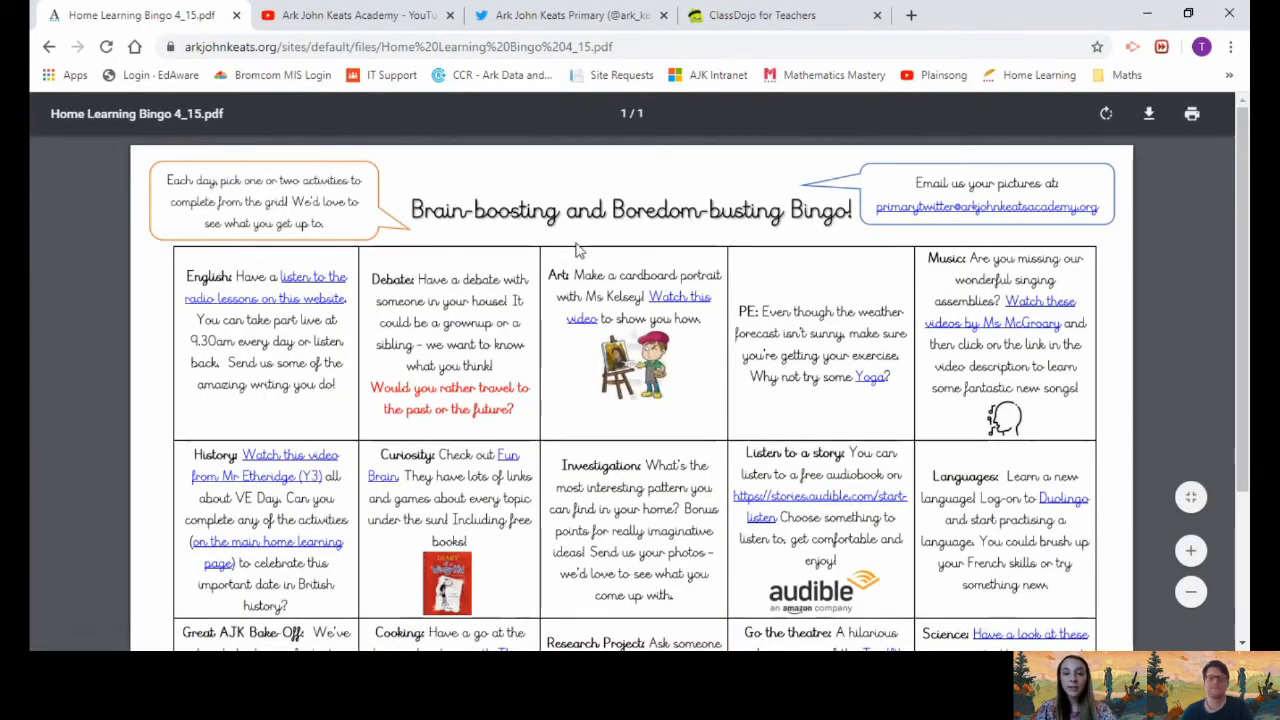
{"action": "scroll", "scroll_direction": "down", "scroll_amount": 3}
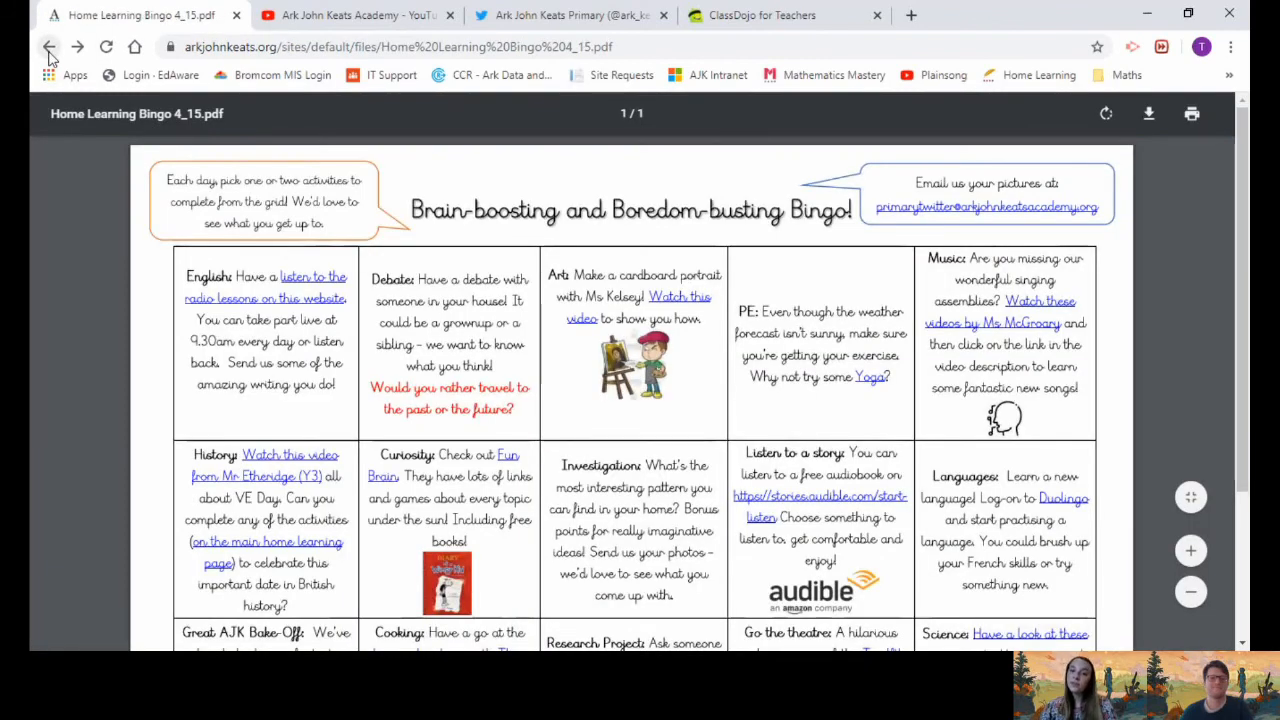
{"action": "left_click", "coordinate": [48, 48]}
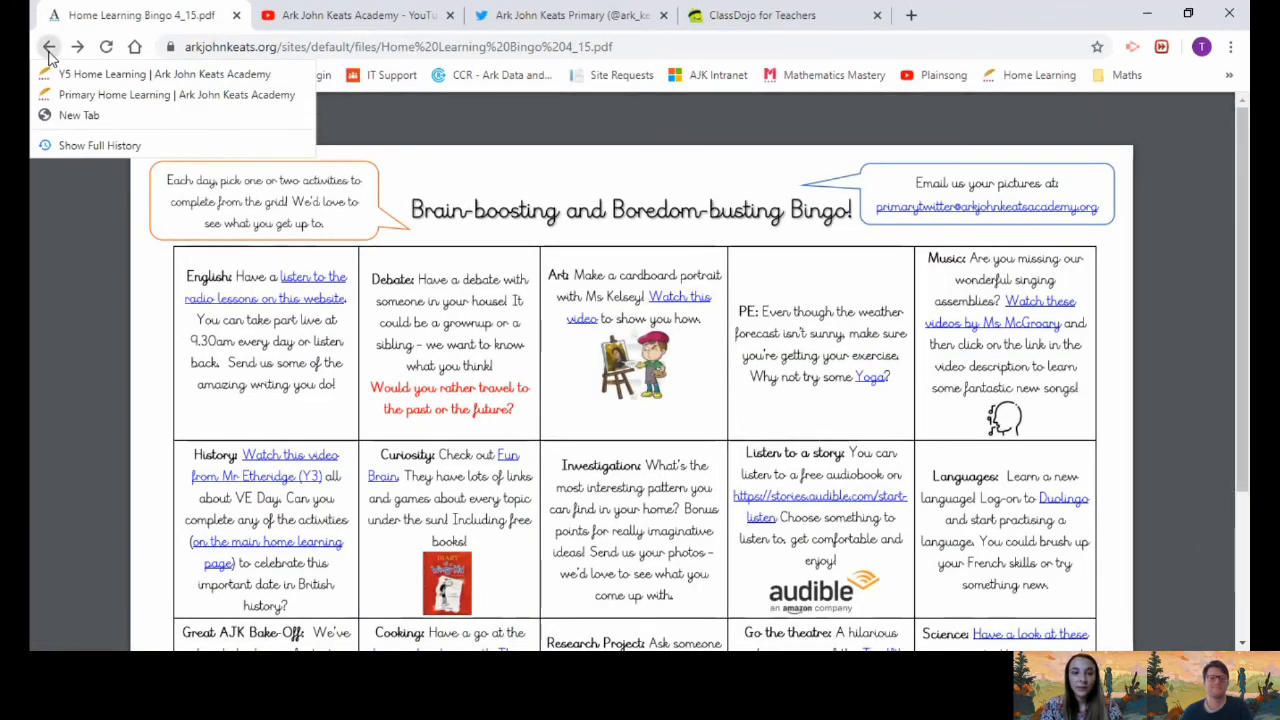
{"action": "mouse_move", "coordinate": [844, 324]}
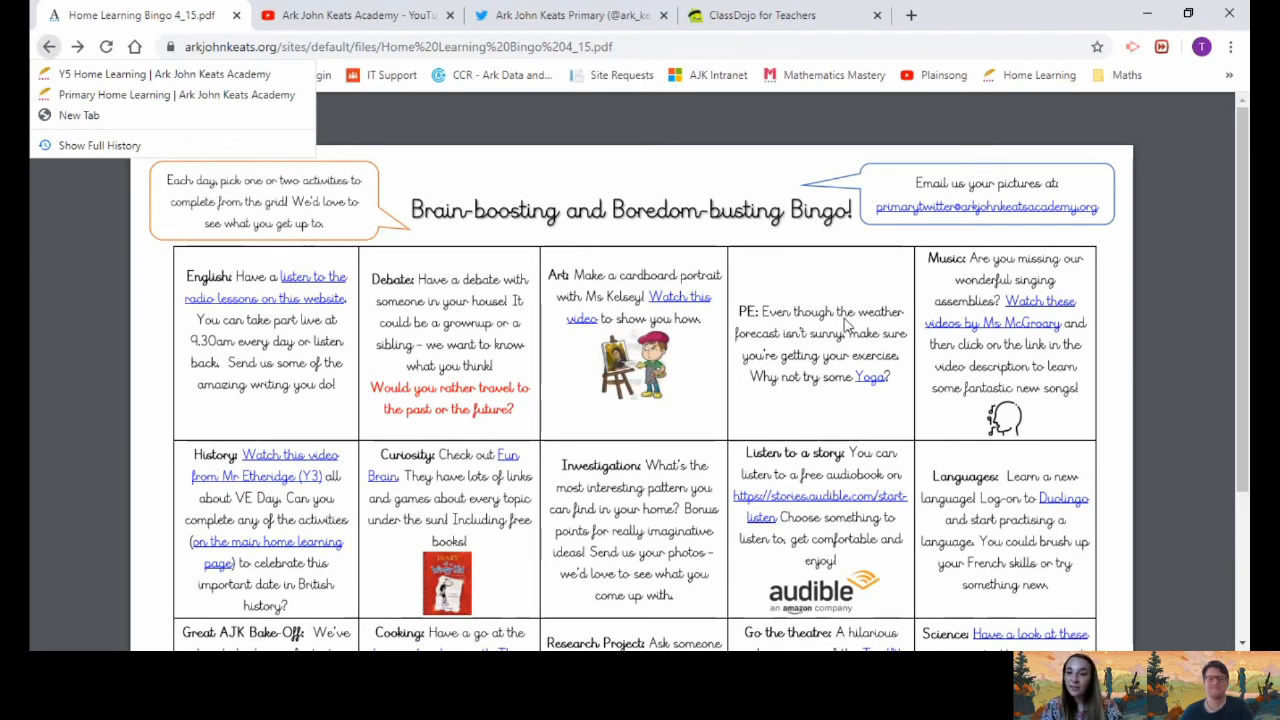
{"action": "left_click", "coordinate": [176, 94]}
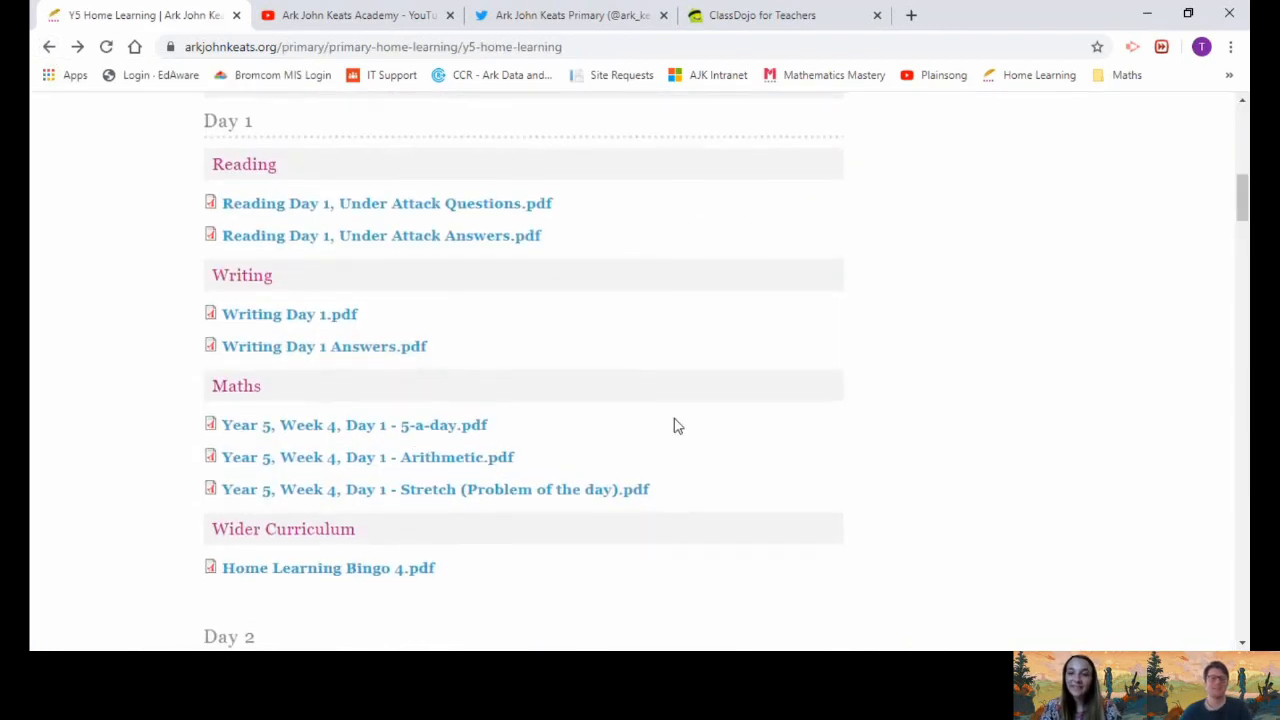
{"action": "scroll", "scroll_direction": "up", "scroll_amount": 3}
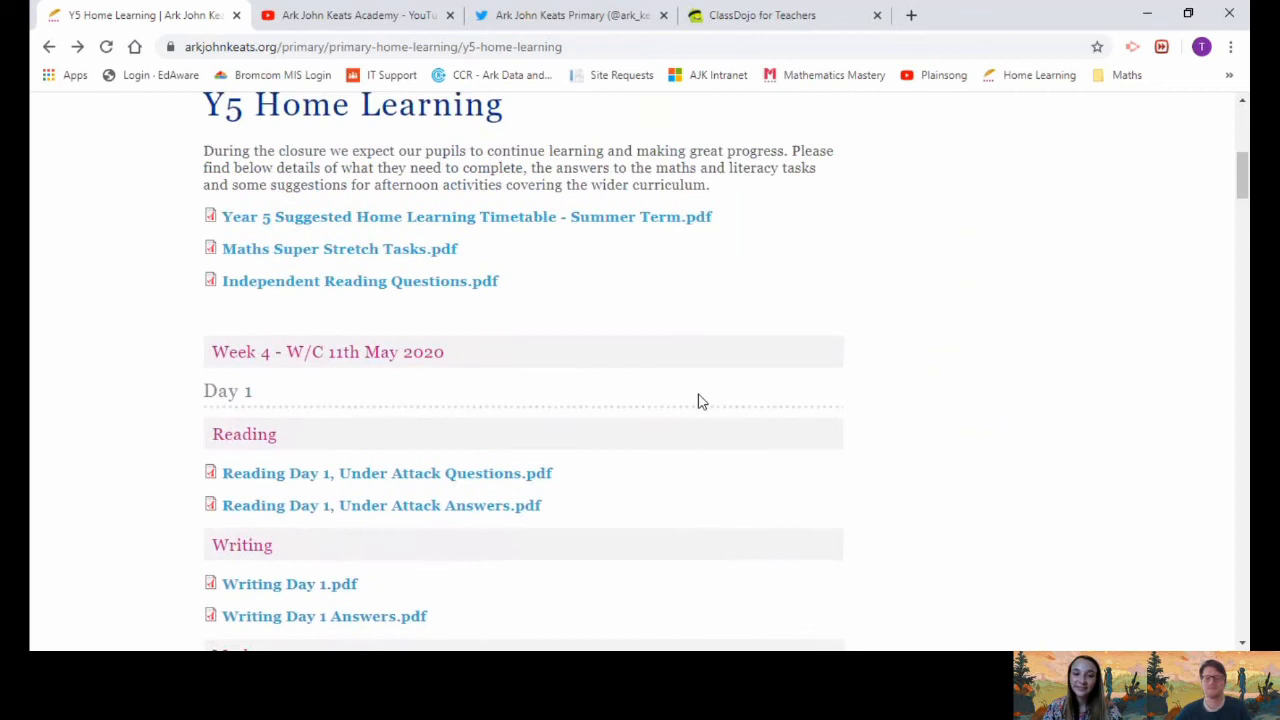